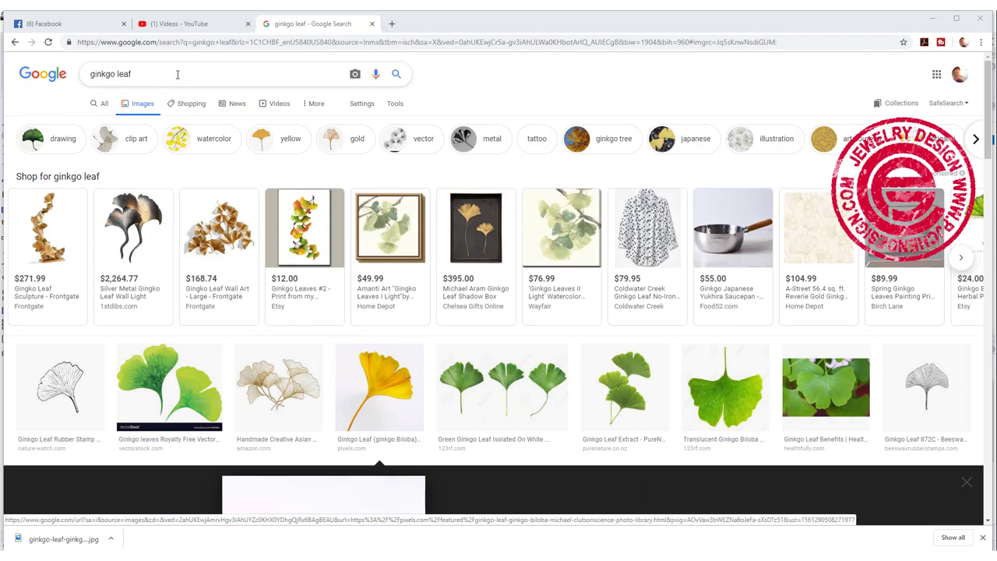
Step: Open the yellow ginkgo leaf photo's preview from the 'ginkgo leaf' Google Images results
{"action": "left_click", "coordinate": [379, 387]}
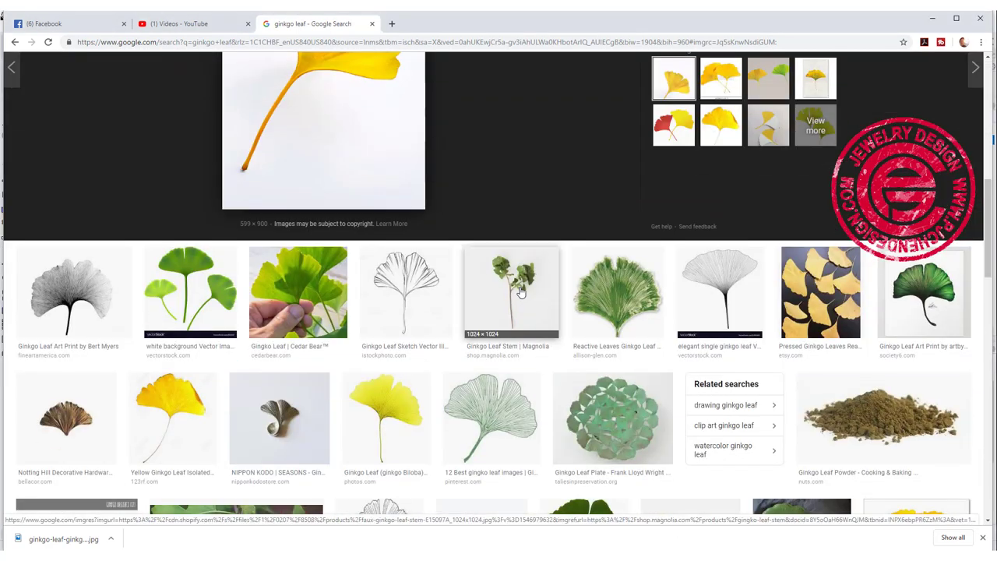
{"action": "scroll", "scroll_direction": "down", "scroll_amount": 3}
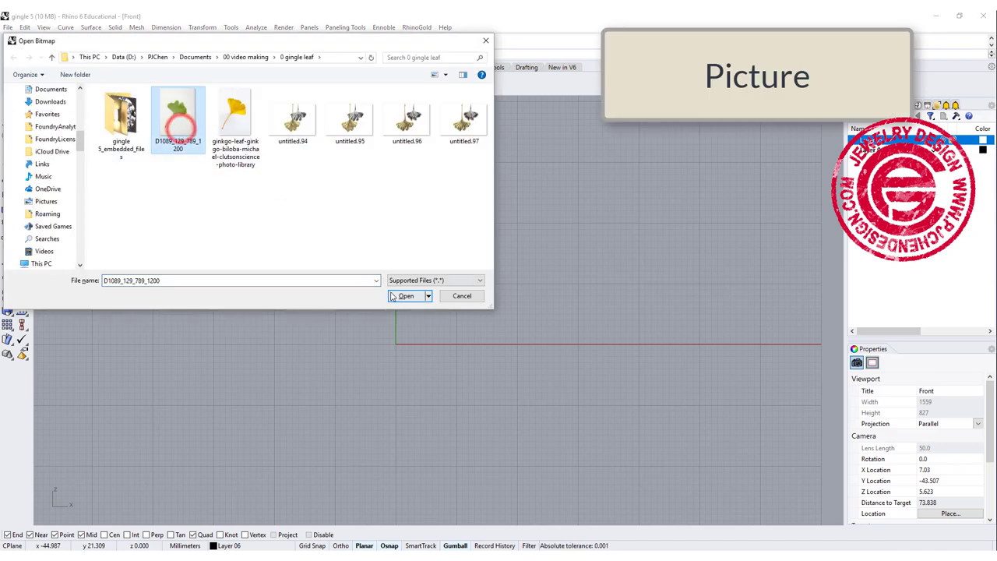
Step: Open the chosen ginkgo leaf image with Picture and place it in the Front viewport
{"action": "left_click", "coordinate": [405, 295]}
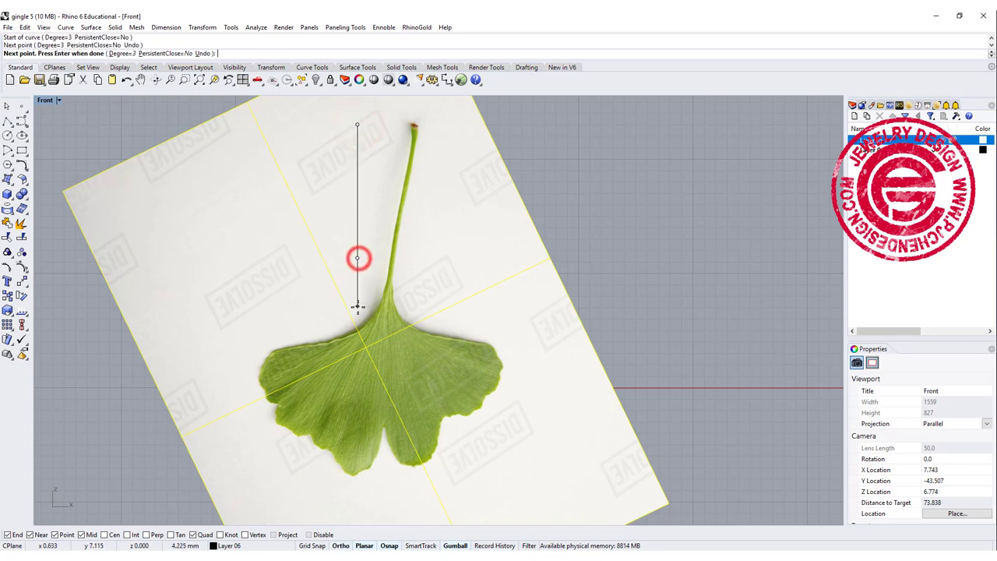
Step: Trace one curve down the stem, along the bottom edge, lobes and right side
{"action": "left_click", "coordinate": [353, 332]}
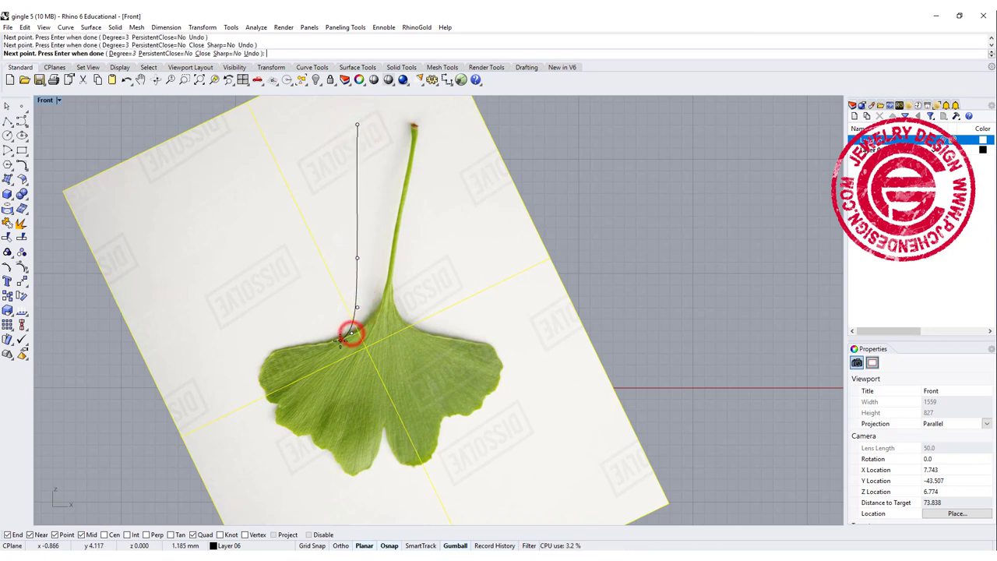
{"action": "left_click", "coordinate": [292, 345]}
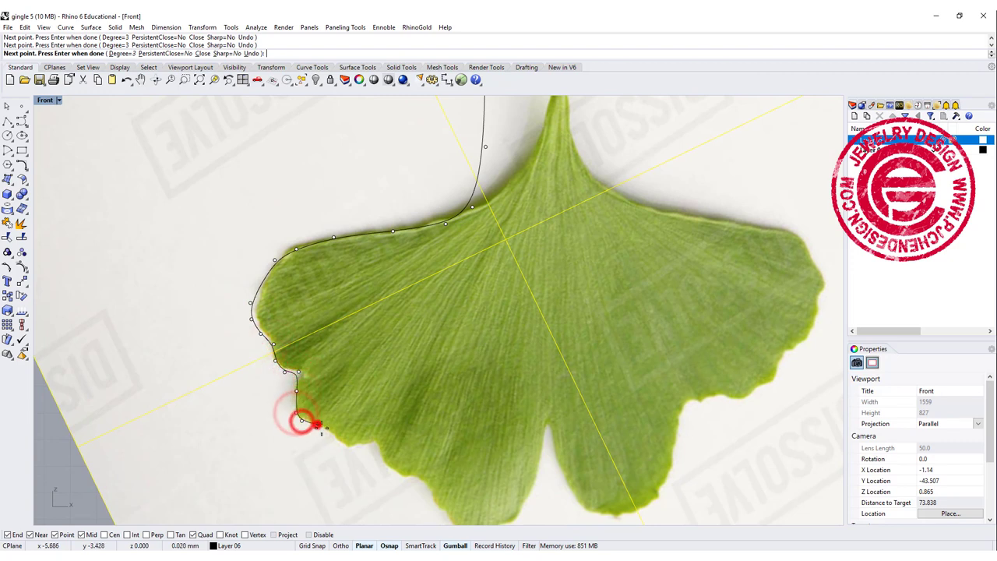
{"action": "left_click", "coordinate": [364, 447]}
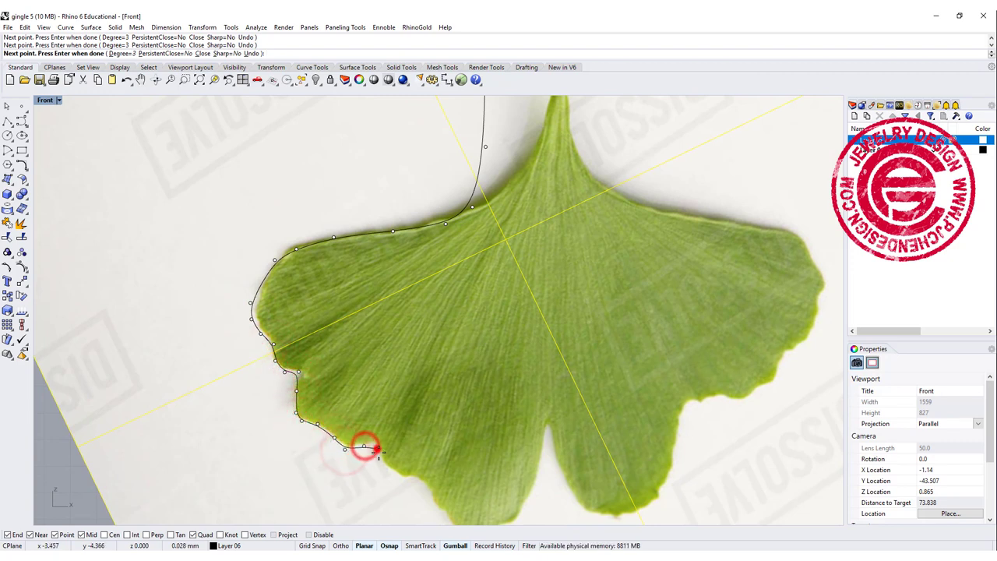
{"action": "left_click", "coordinate": [405, 478]}
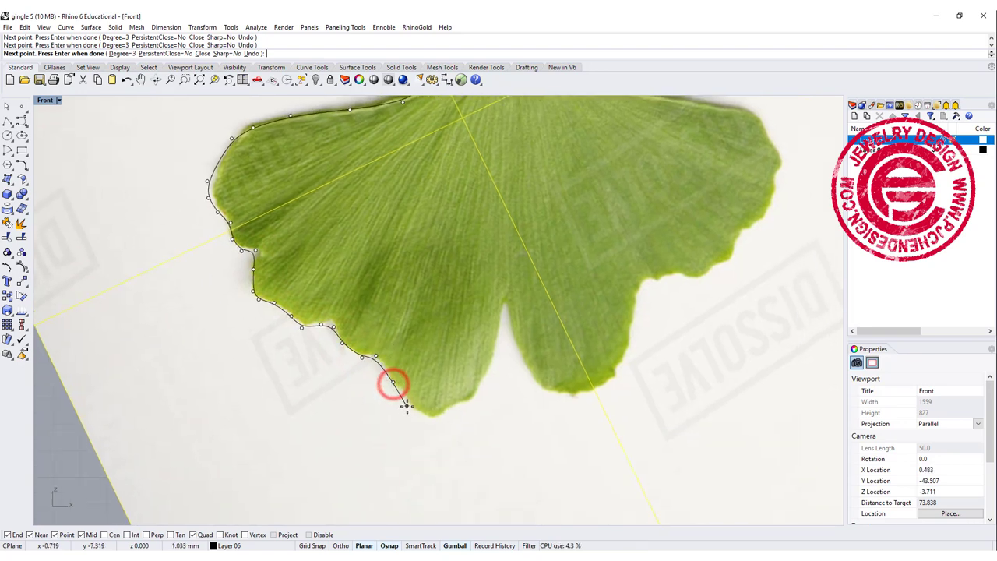
{"action": "left_click", "coordinate": [444, 417]}
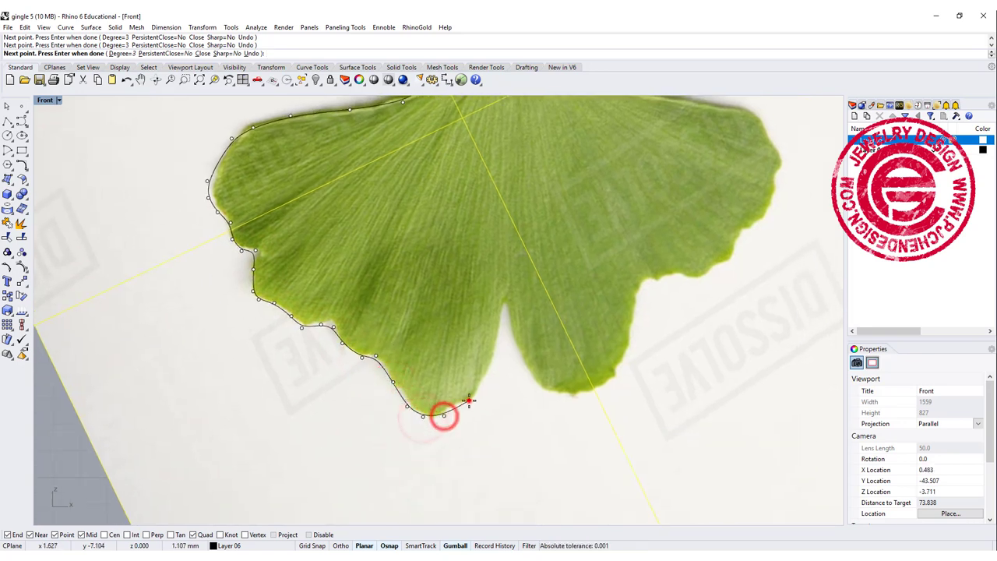
{"action": "left_click", "coordinate": [498, 324]}
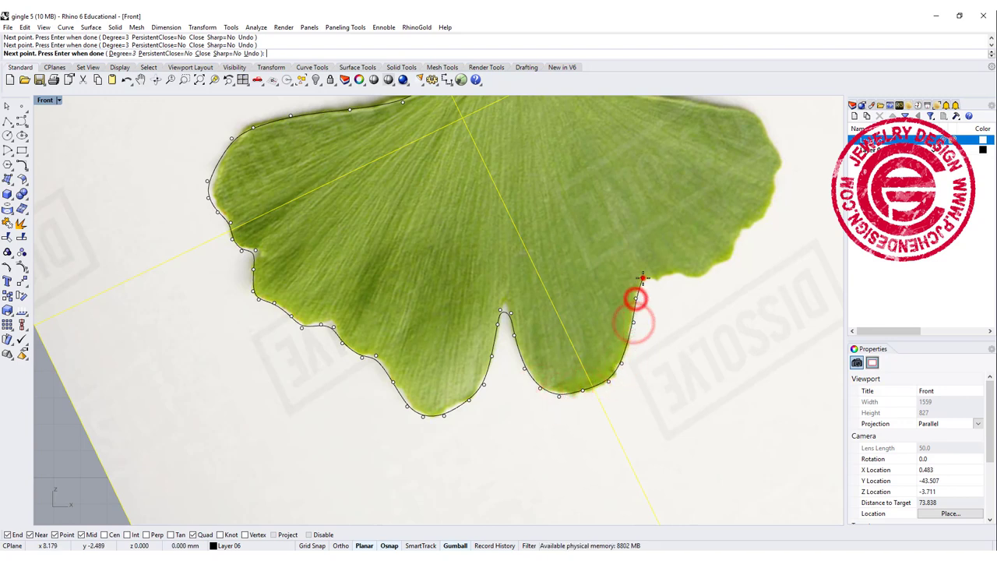
{"action": "left_click", "coordinate": [729, 261]}
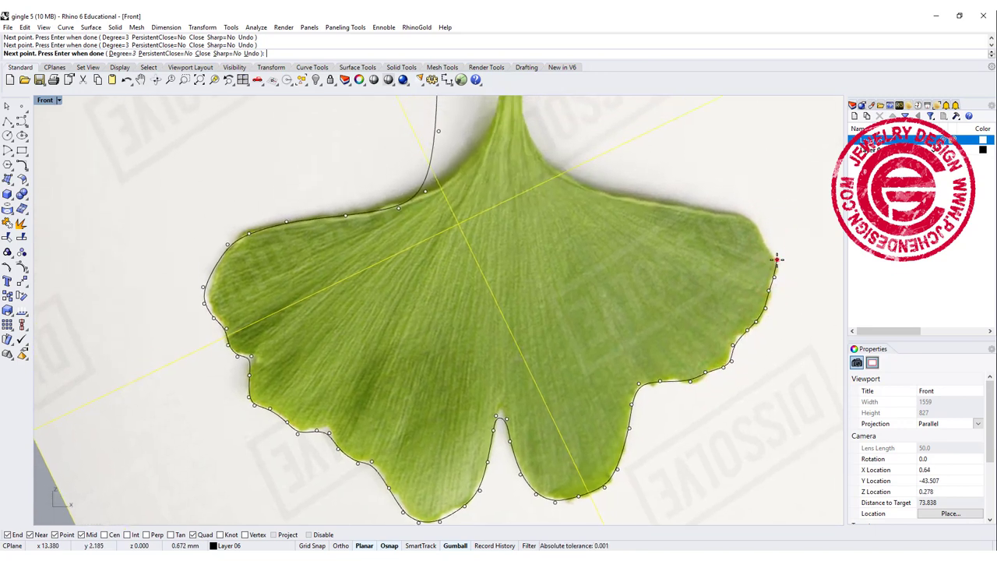
{"action": "left_click", "coordinate": [692, 205]}
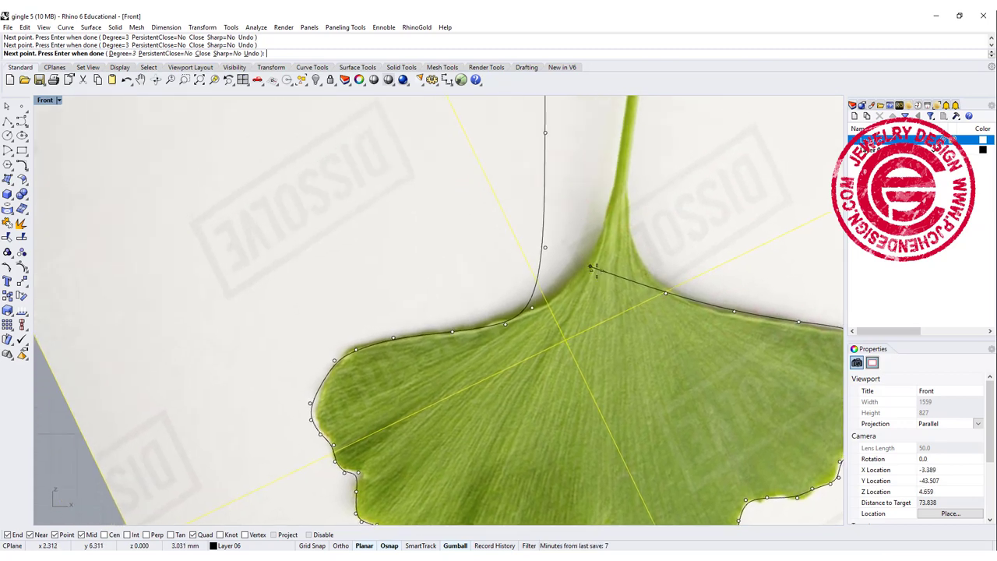
{"action": "scroll", "scroll_direction": "down", "scroll_amount": 3}
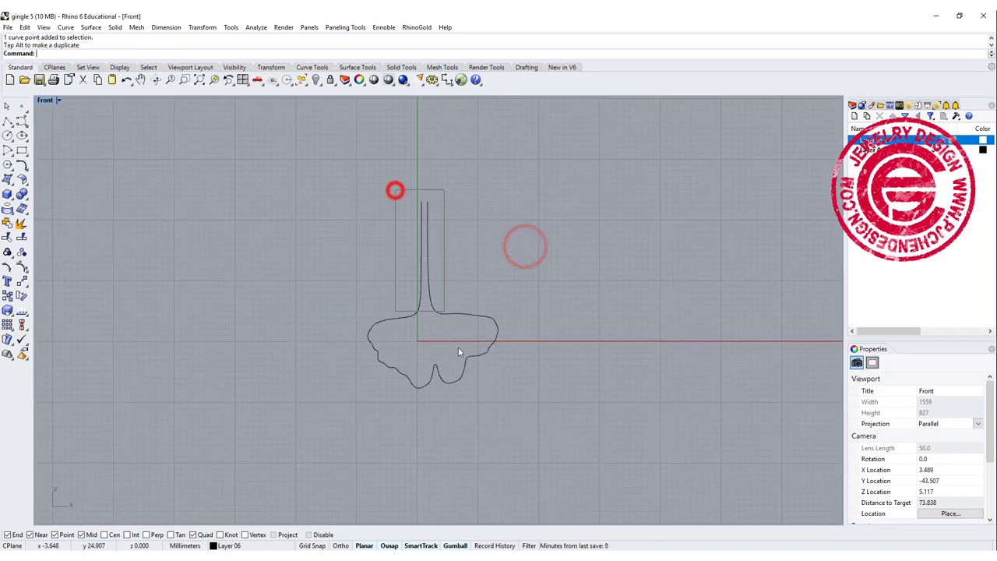
Step: Window-select the stem control points on the traced leaf curve
{"action": "left_click", "coordinate": [395, 190]}
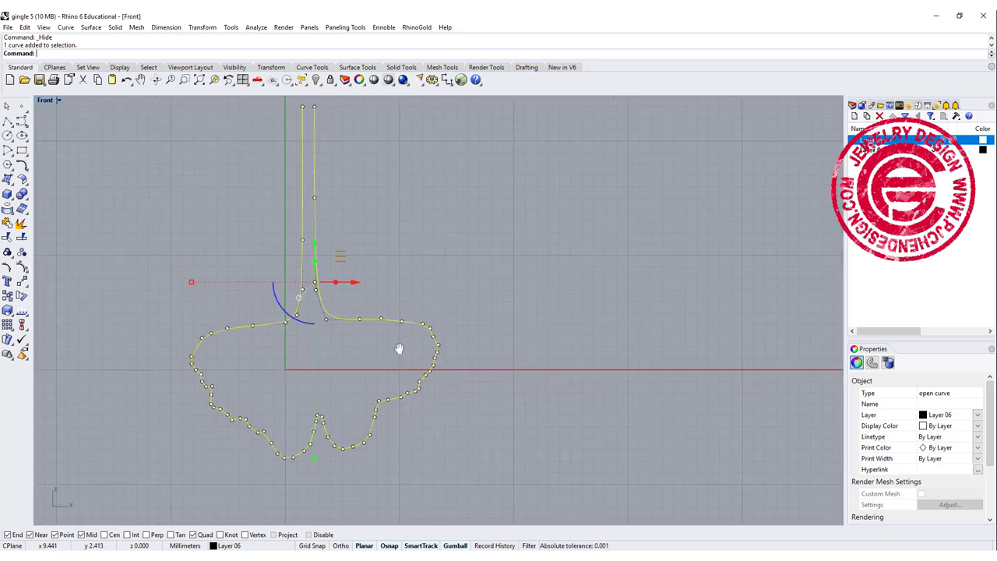
{"action": "mouse_move", "coordinate": [51, 229]}
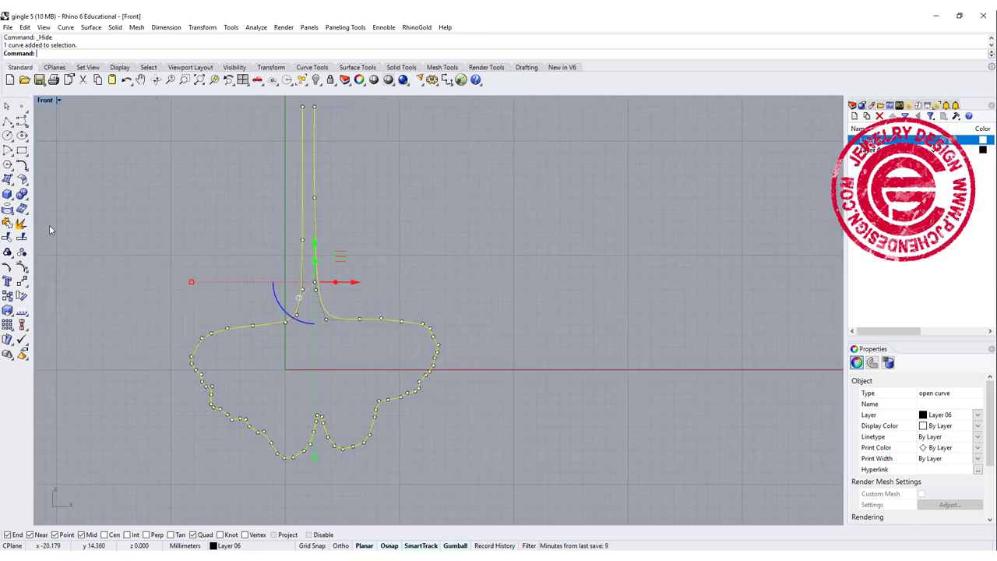
{"action": "mouse_move", "coordinate": [22, 237]}
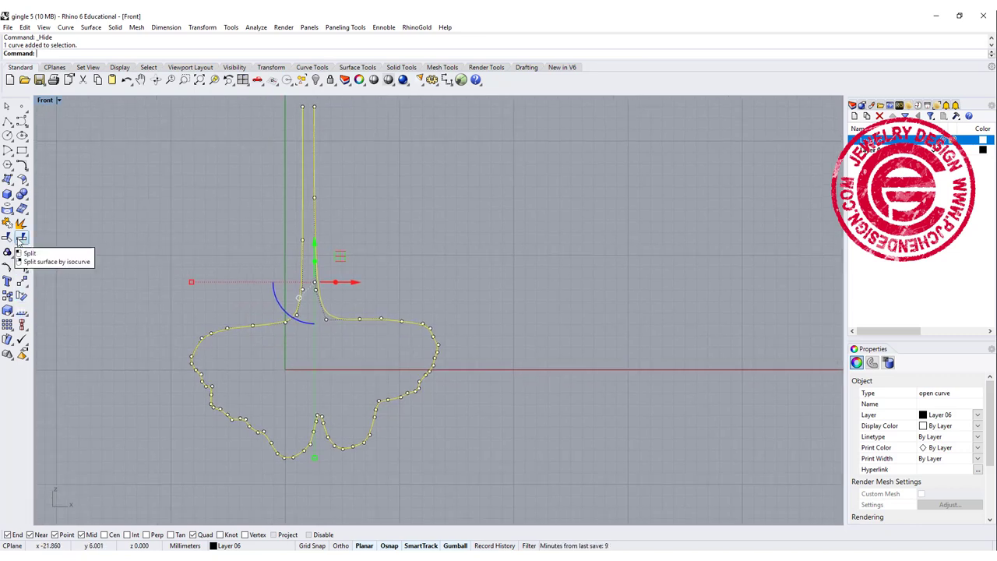
Step: Split the leaf outline with the Point option at the left shoulder beside the stem
{"action": "left_click", "coordinate": [22, 238]}
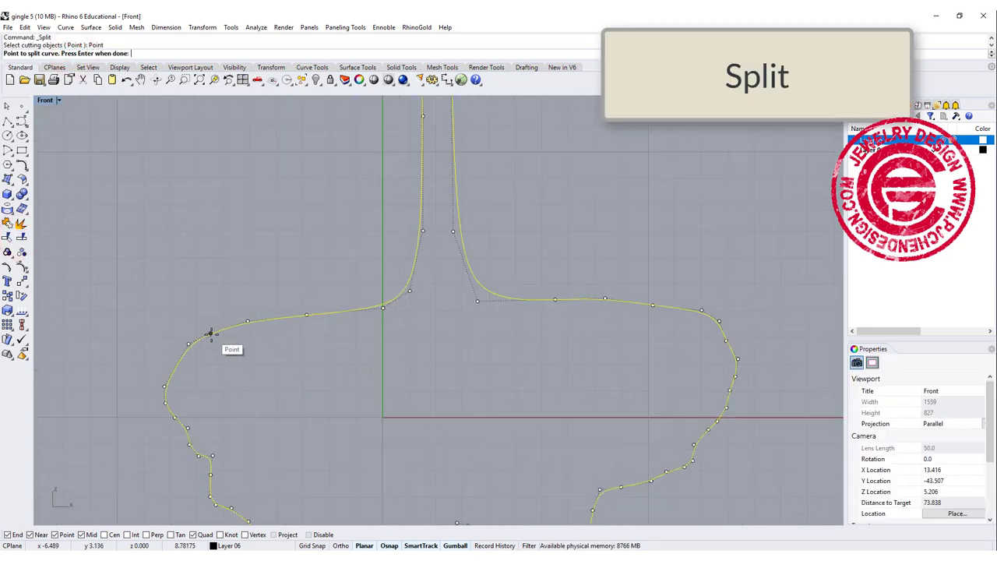
{"action": "left_click", "coordinate": [226, 327]}
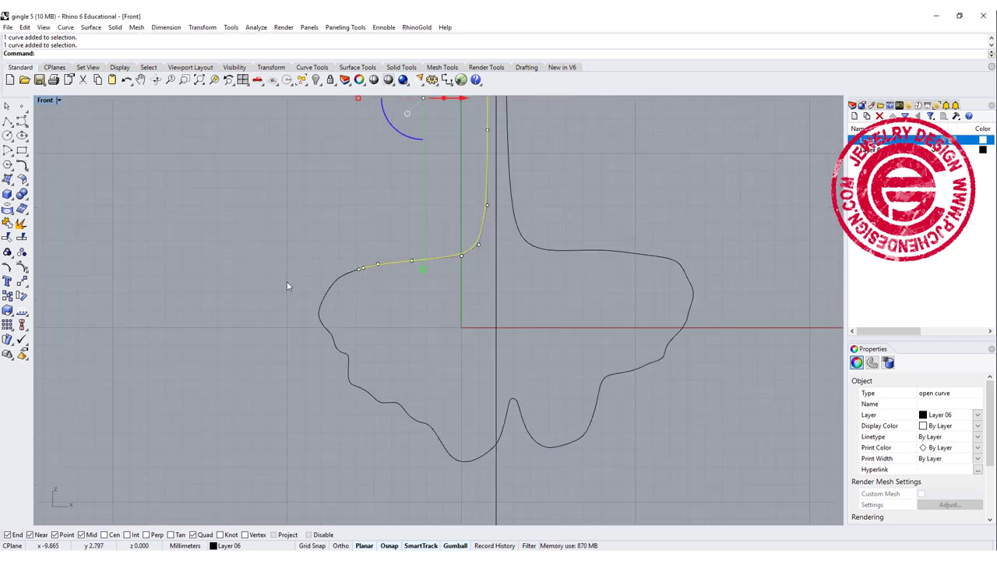
Step: Extend the left and right shoulder curves outward by line past the leaf edge
{"action": "left_click", "coordinate": [90, 27]}
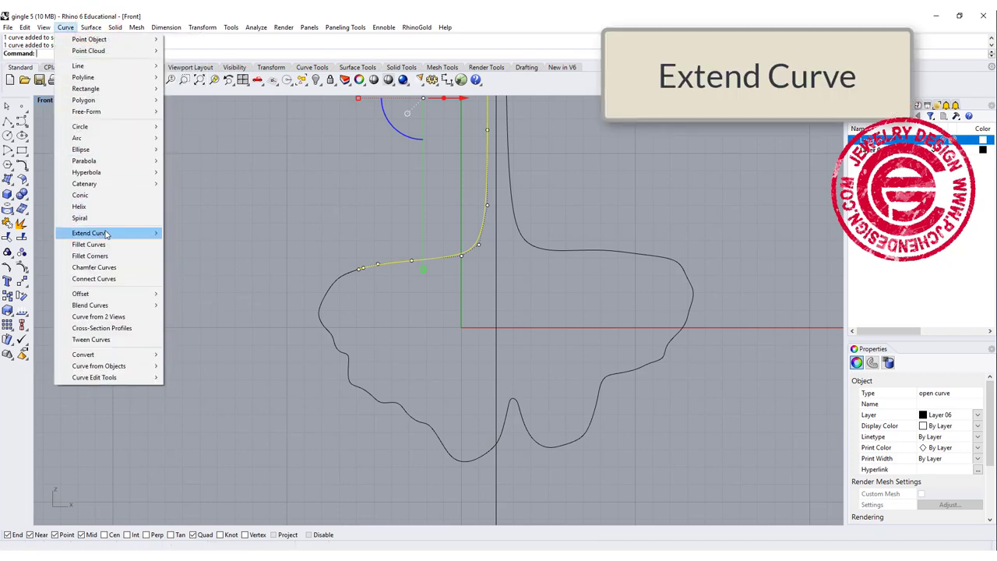
{"action": "mouse_move", "coordinate": [90, 233]}
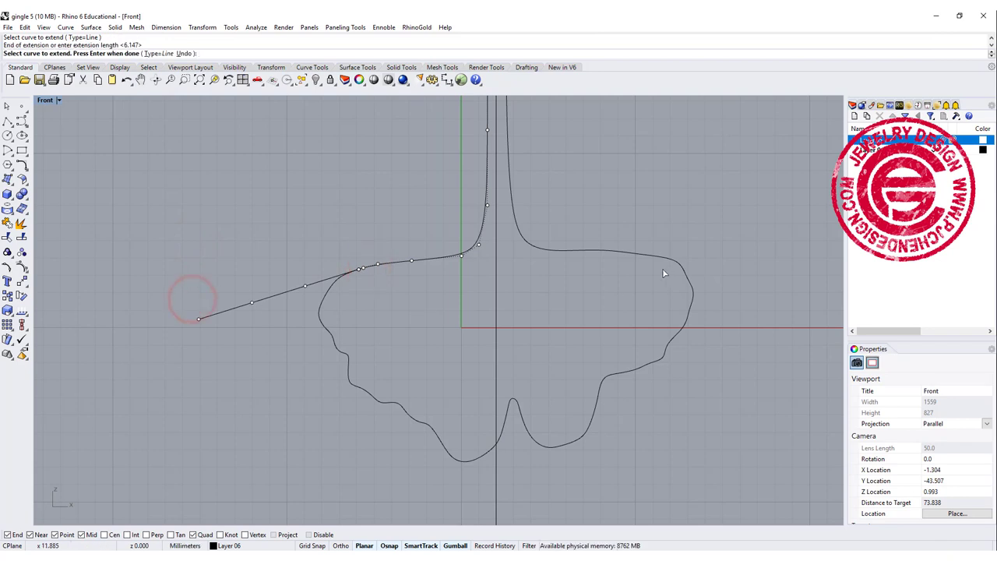
{"action": "left_click", "coordinate": [606, 251]}
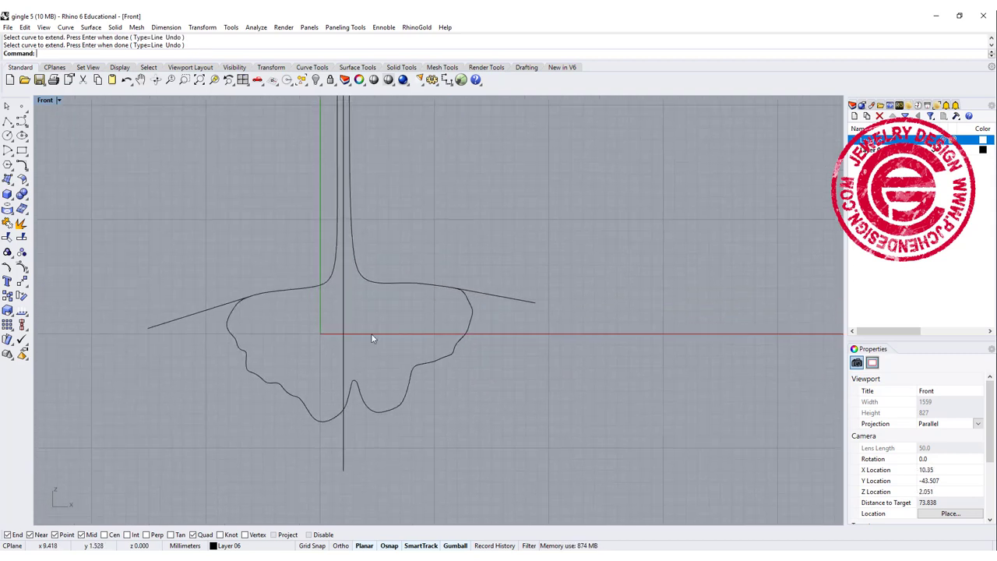
{"action": "left_click", "coordinate": [230, 324]}
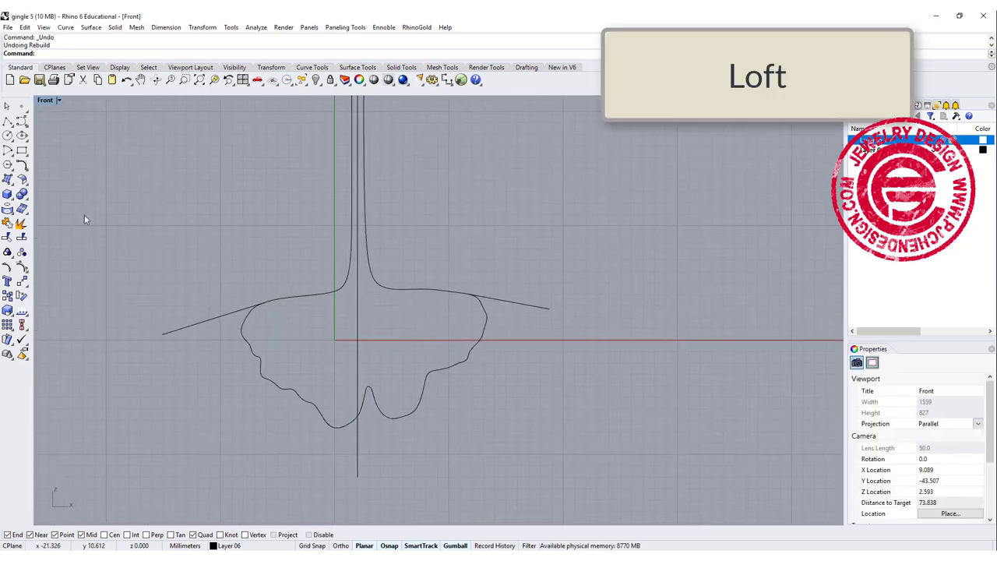
Step: Loft a trial surface from the left extended curve, accepting the default Loft Options
{"action": "left_click", "coordinate": [10, 183]}
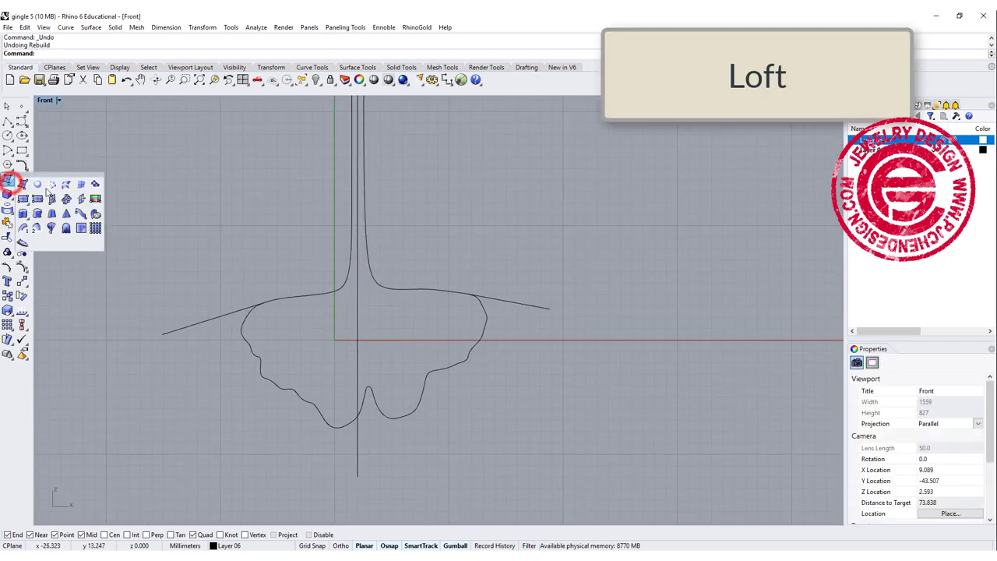
{"action": "left_click", "coordinate": [8, 183]}
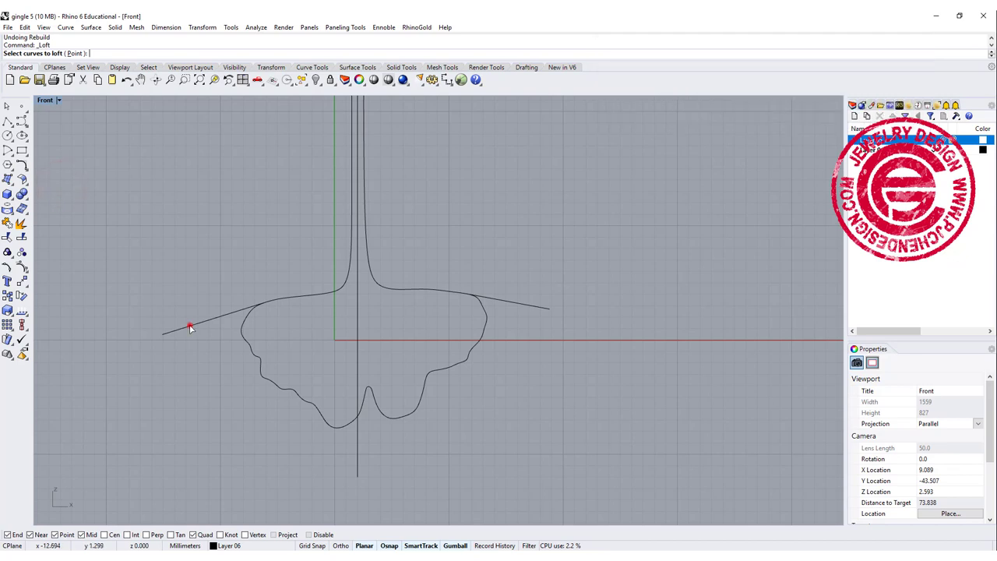
{"action": "left_click", "coordinate": [509, 304]}
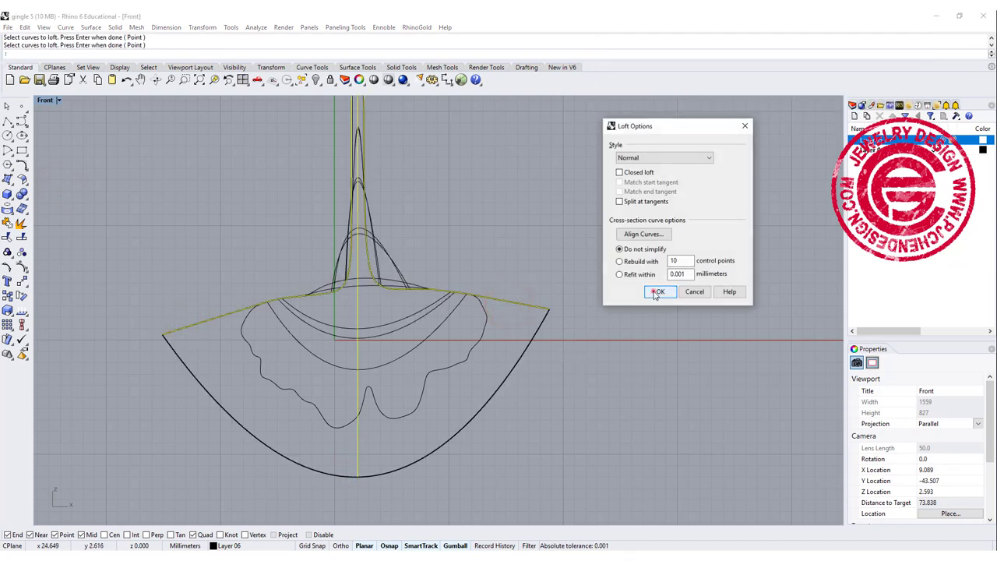
{"action": "left_click", "coordinate": [659, 292]}
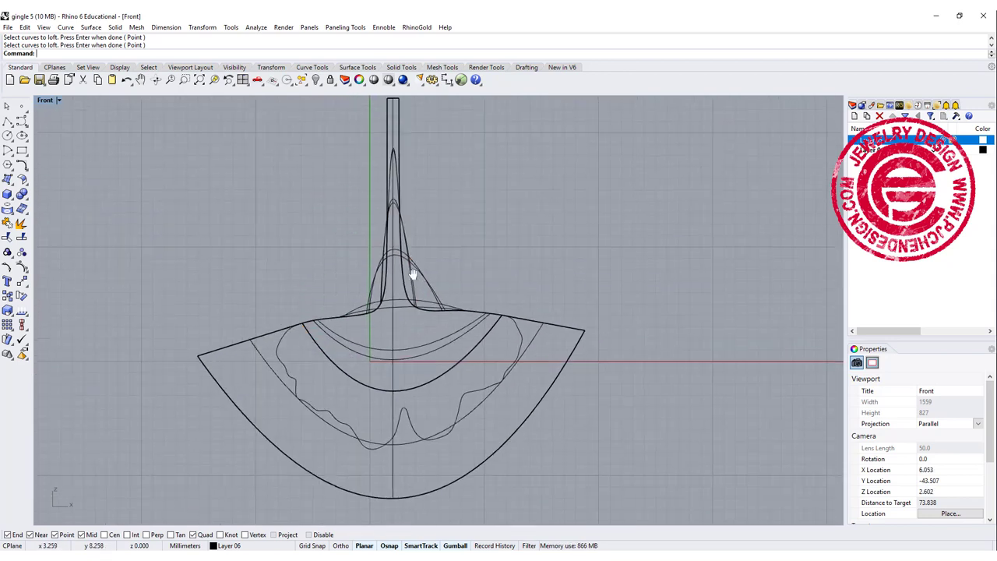
{"action": "left_click", "coordinate": [273, 327]}
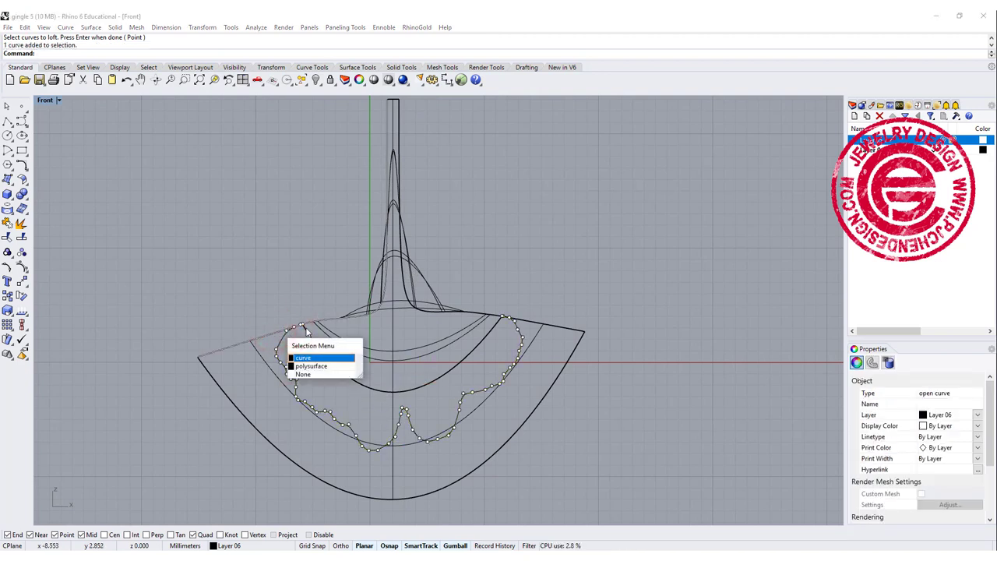
{"action": "mouse_move", "coordinate": [229, 303]}
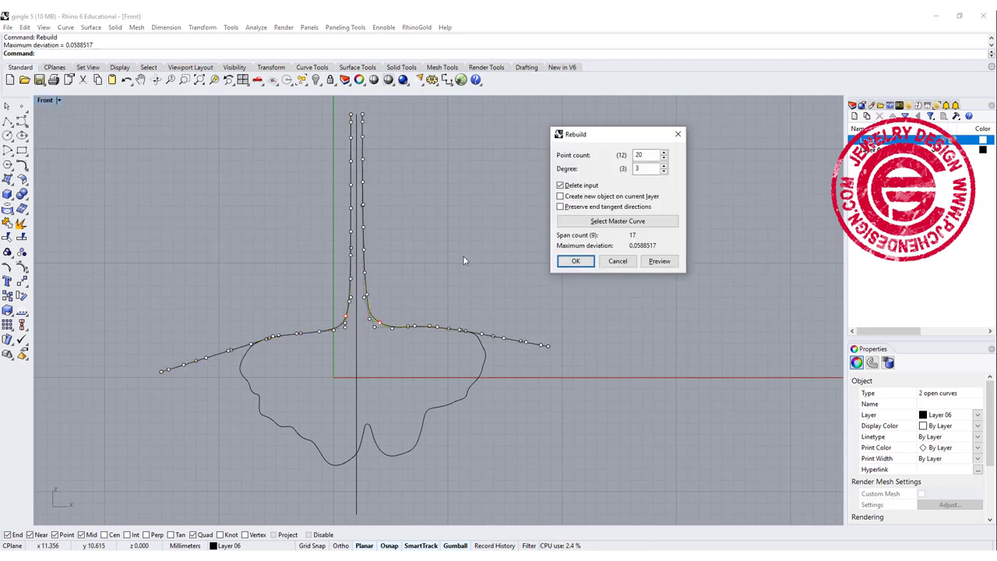
Step: Preview the two curves rebuilt at 20 points, degree 3
{"action": "left_click", "coordinate": [644, 154]}
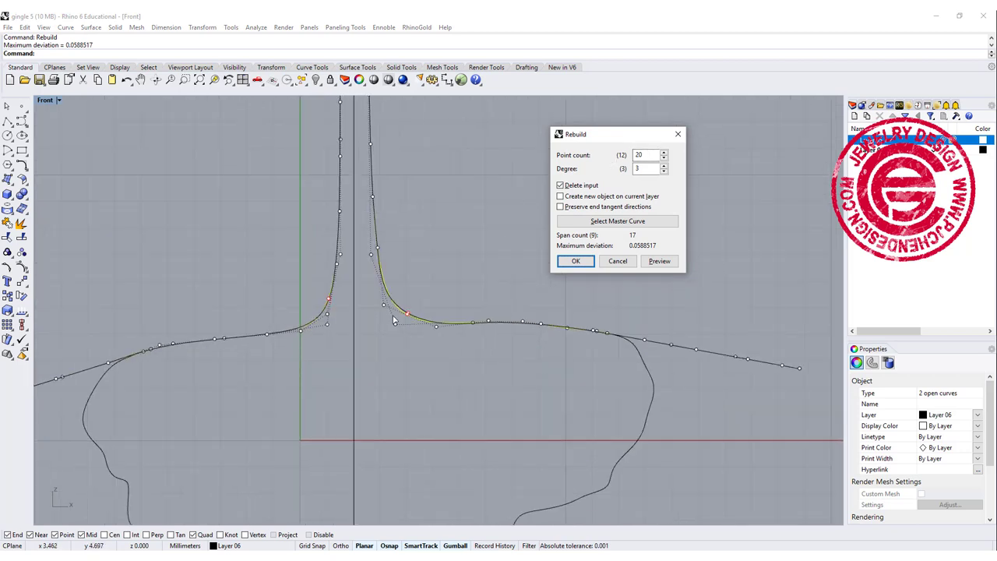
{"action": "mouse_move", "coordinate": [405, 312]}
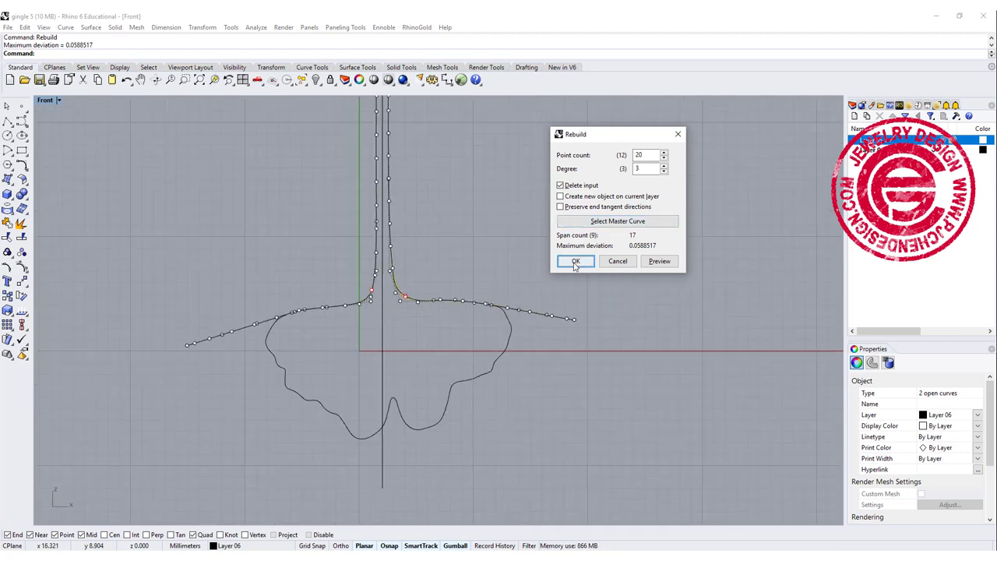
Step: Loft the fan-shaped surface through the guide curves and rebuild it at U 19, V 20, degree 3
{"action": "left_click", "coordinate": [575, 261]}
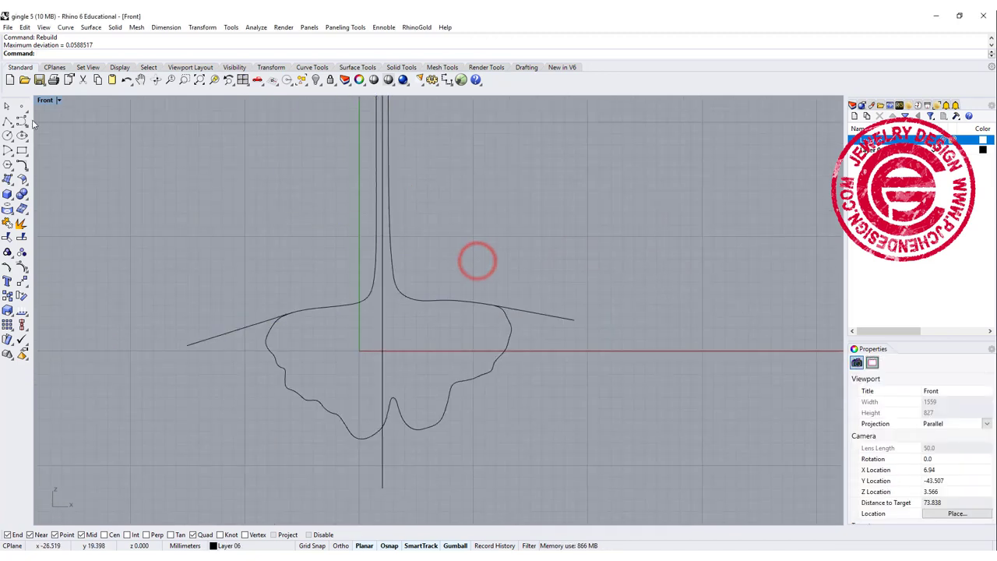
{"action": "left_click", "coordinate": [8, 183]}
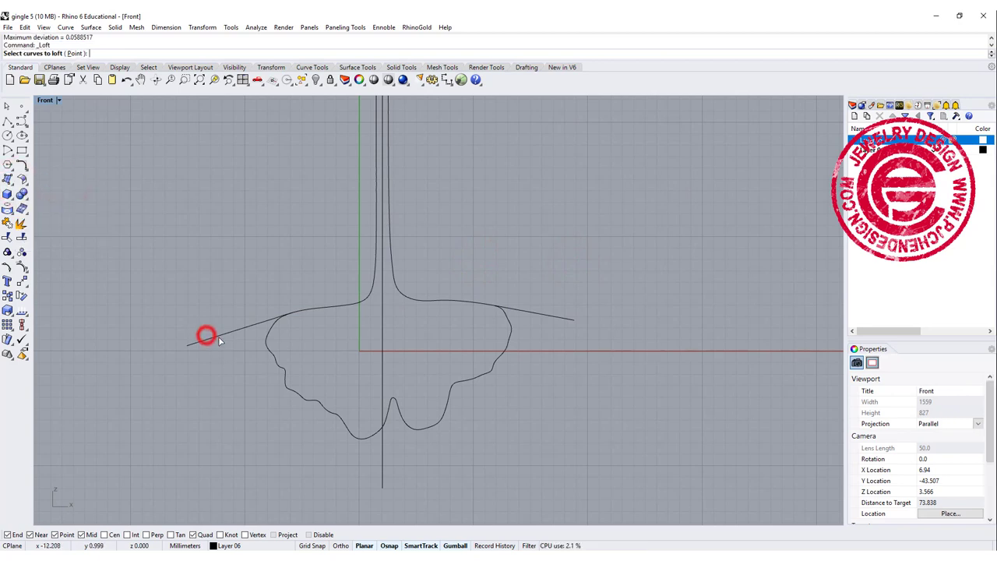
{"action": "left_click", "coordinate": [206, 335]}
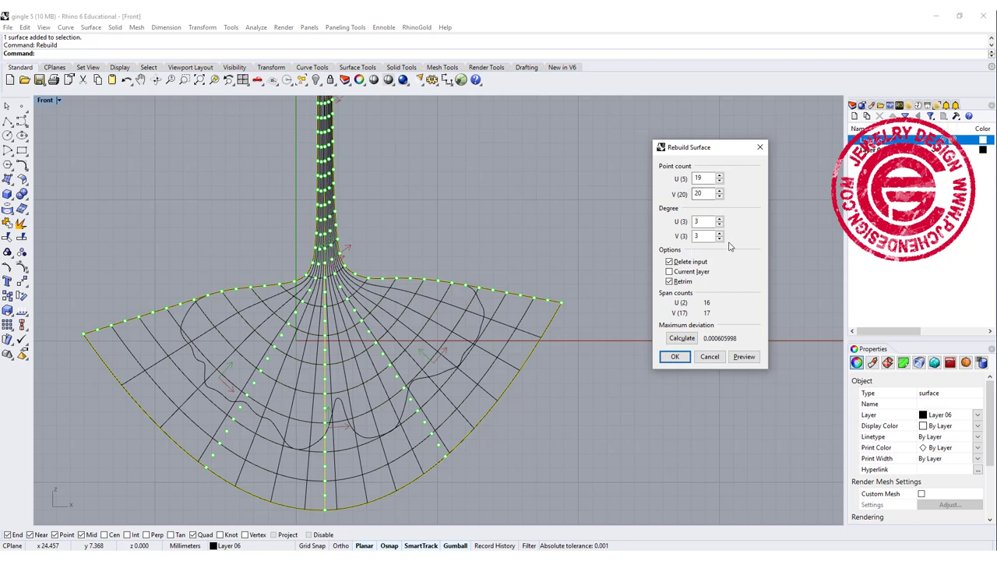
{"action": "mouse_move", "coordinate": [663, 218]}
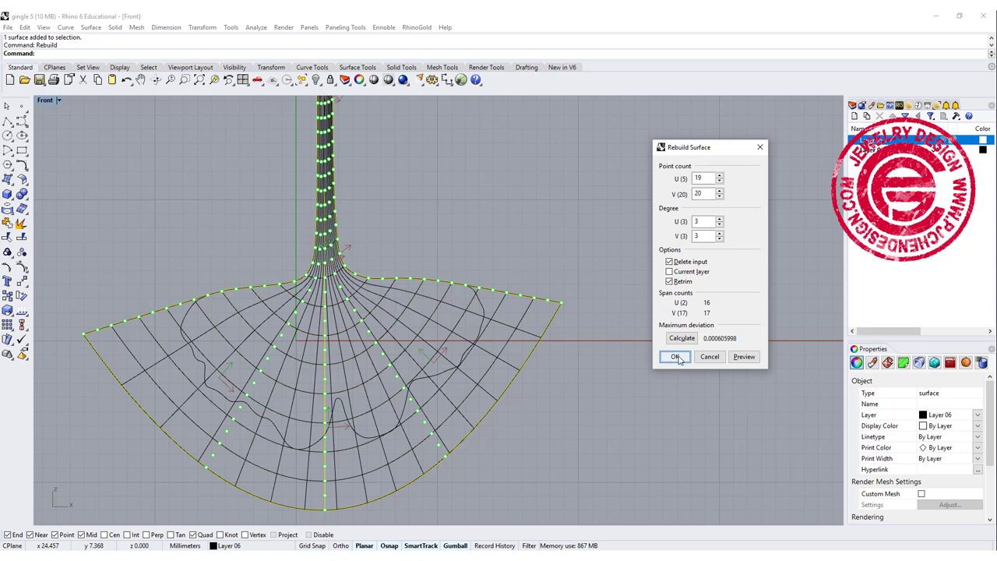
{"action": "left_click", "coordinate": [674, 356]}
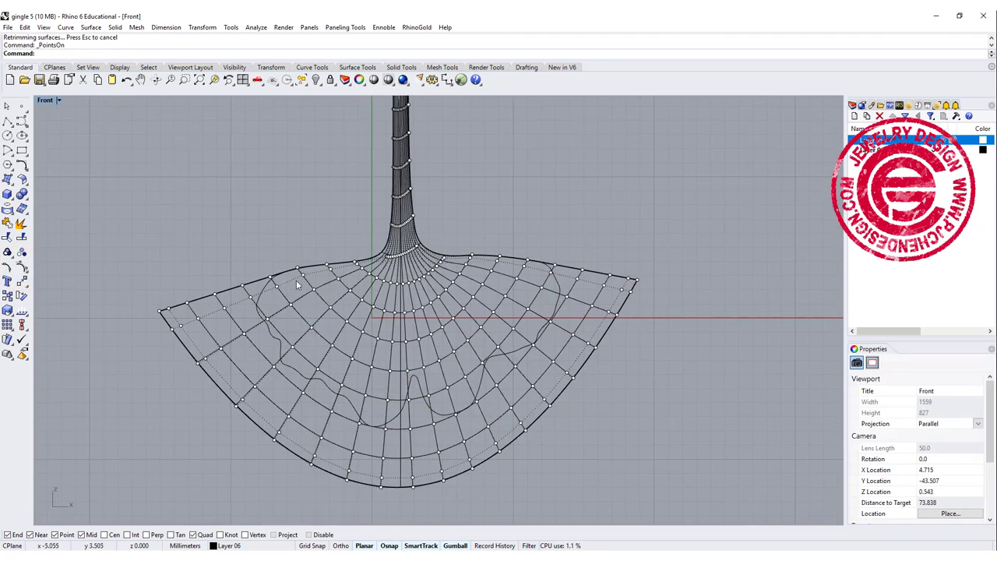
{"action": "mouse_move", "coordinate": [418, 307]}
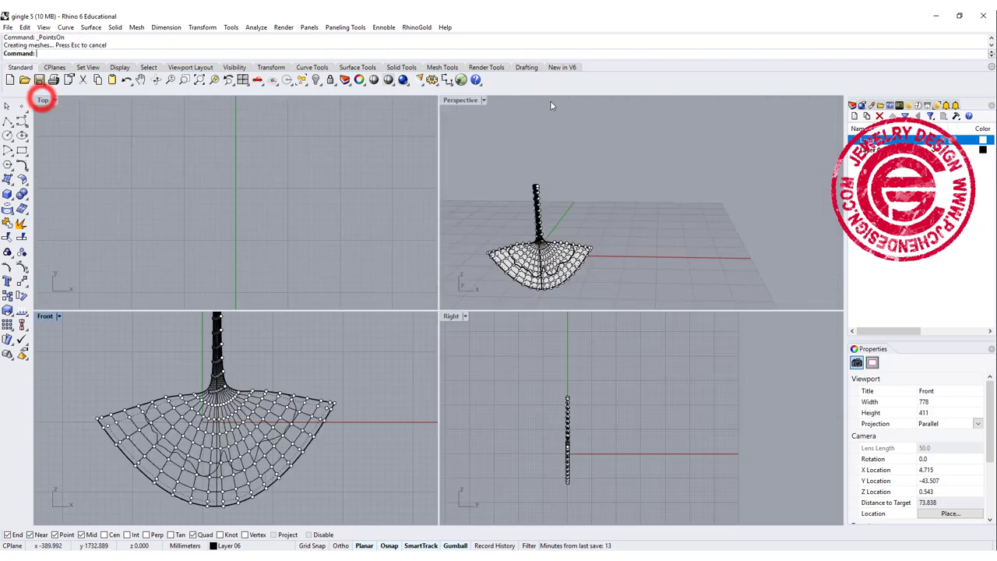
Step: Maximize the Perspective view and select alternating rows of surface control points with SelV
{"action": "double_click", "coordinate": [460, 99]}
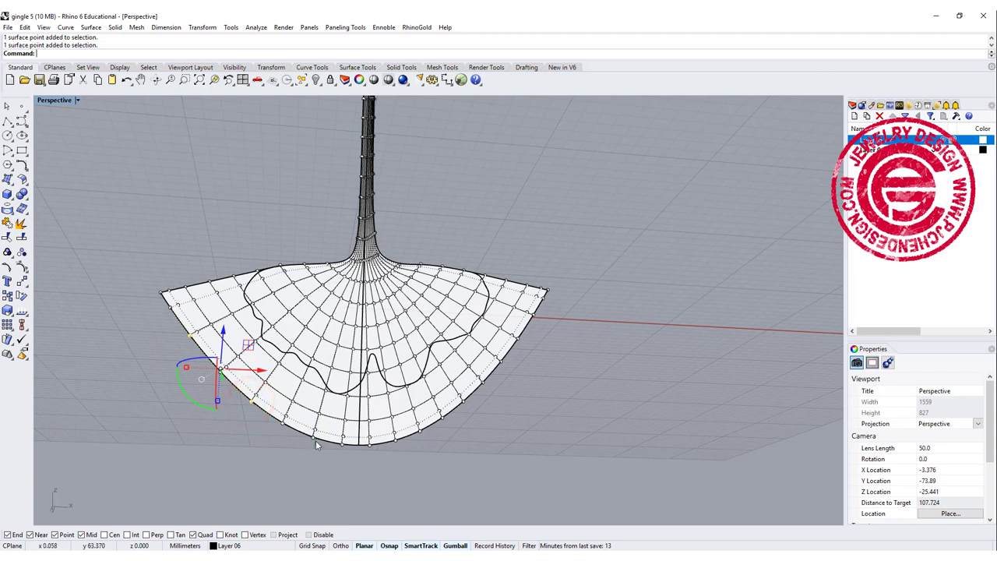
{"action": "mouse_move", "coordinate": [343, 448]}
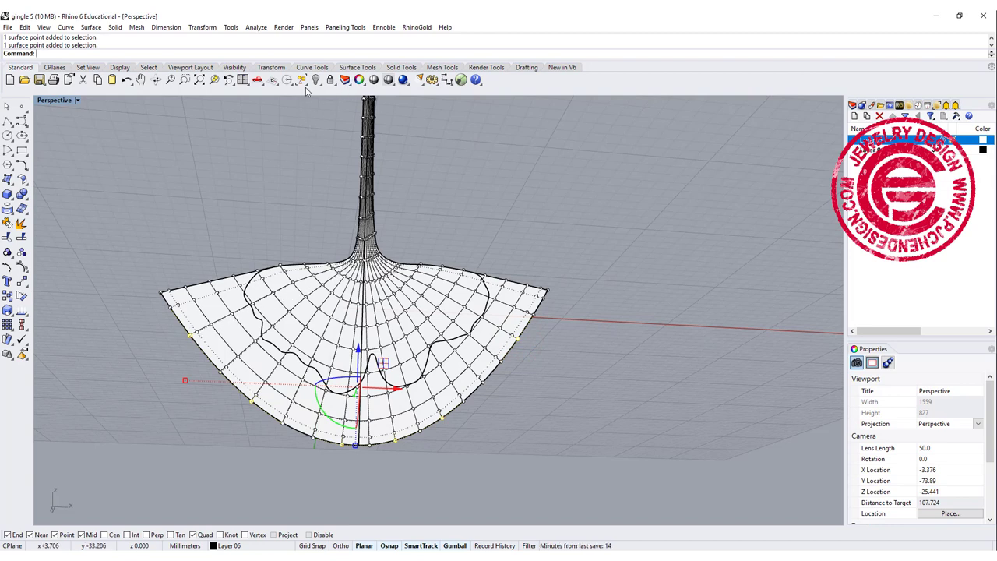
{"action": "left_click", "coordinate": [302, 80]}
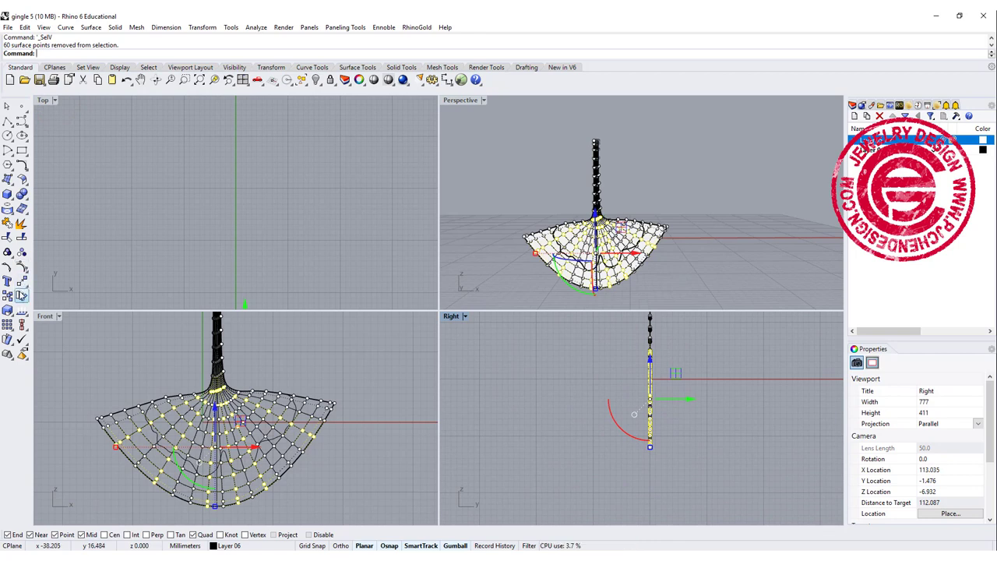
Step: Rotate the selected control point rows about a centre in the Right view
{"action": "left_click", "coordinate": [21, 294]}
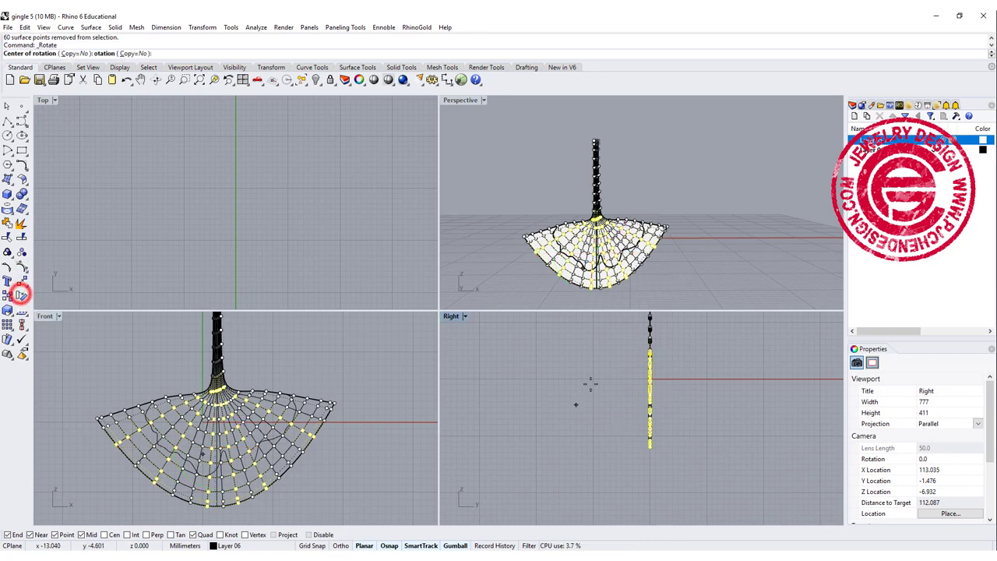
{"action": "left_click", "coordinate": [650, 351]}
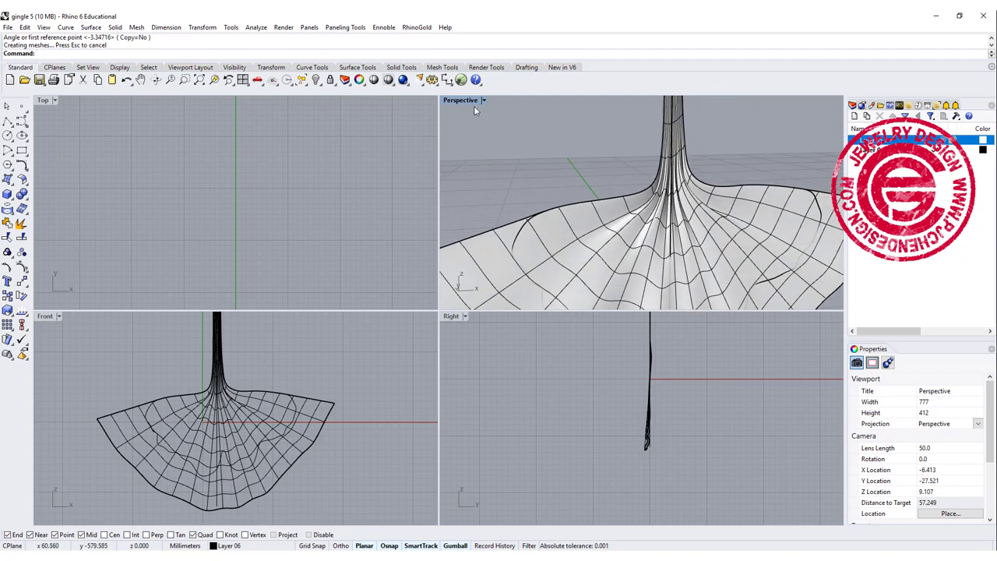
Step: Return to four viewports, split the surface with the leaf outline, and maximize Front
{"action": "double_click", "coordinate": [460, 100]}
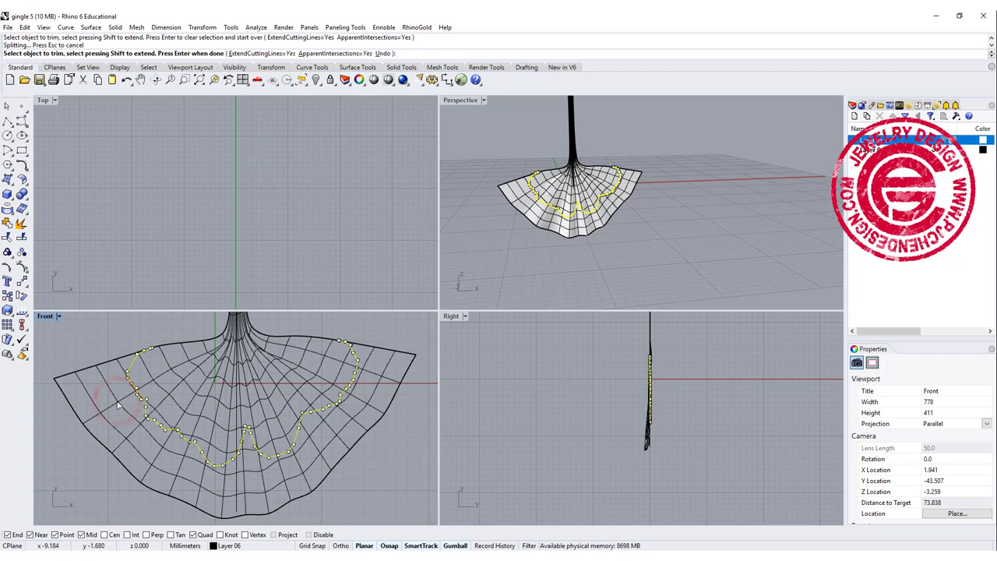
{"action": "mouse_move", "coordinate": [66, 330]}
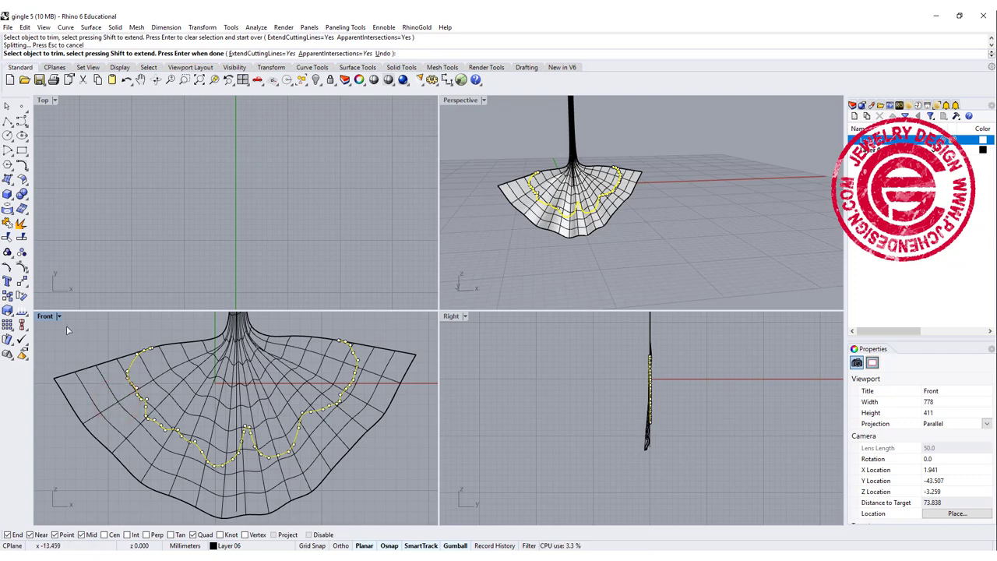
{"action": "double_click", "coordinate": [44, 100]}
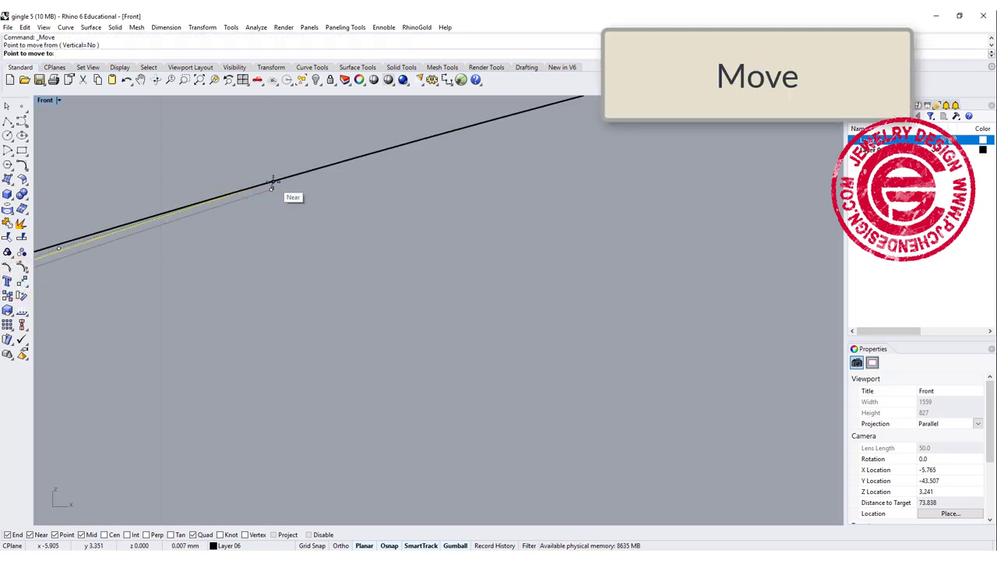
Step: Move the small piece from a Near-snapped point onto the edge with Perp snap
{"action": "left_click", "coordinate": [272, 183]}
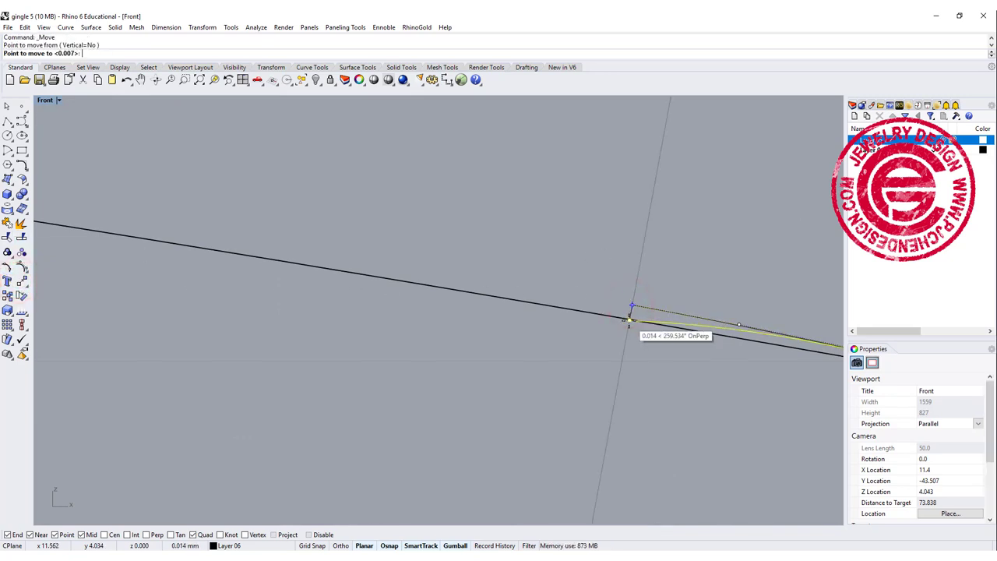
{"action": "left_click", "coordinate": [631, 320]}
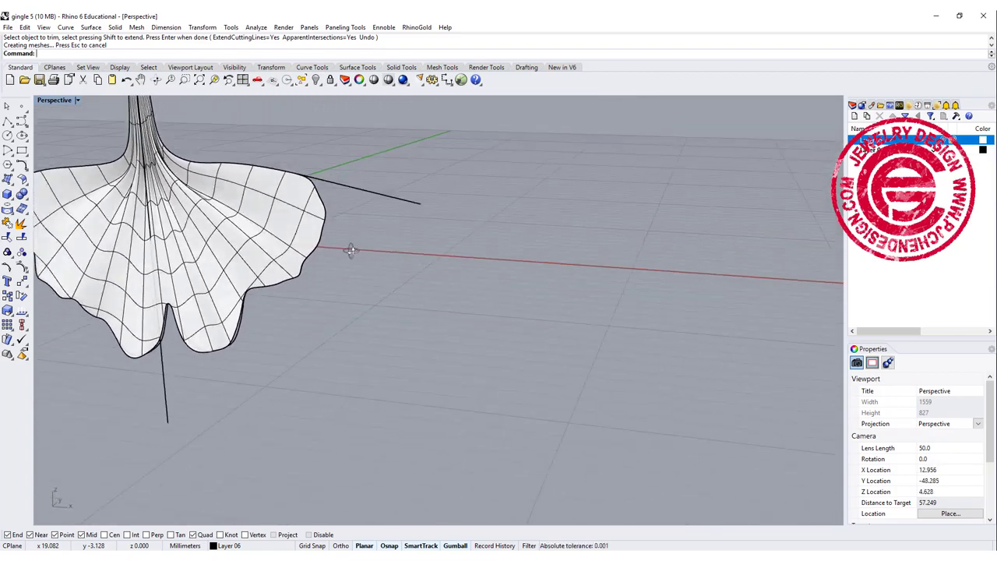
Step: Orbit the Perspective view to inspect the trimmed leaf and its rippled edges
{"action": "left_click_drag", "start_coordinate": [350, 249], "coordinate": [394, 269]}
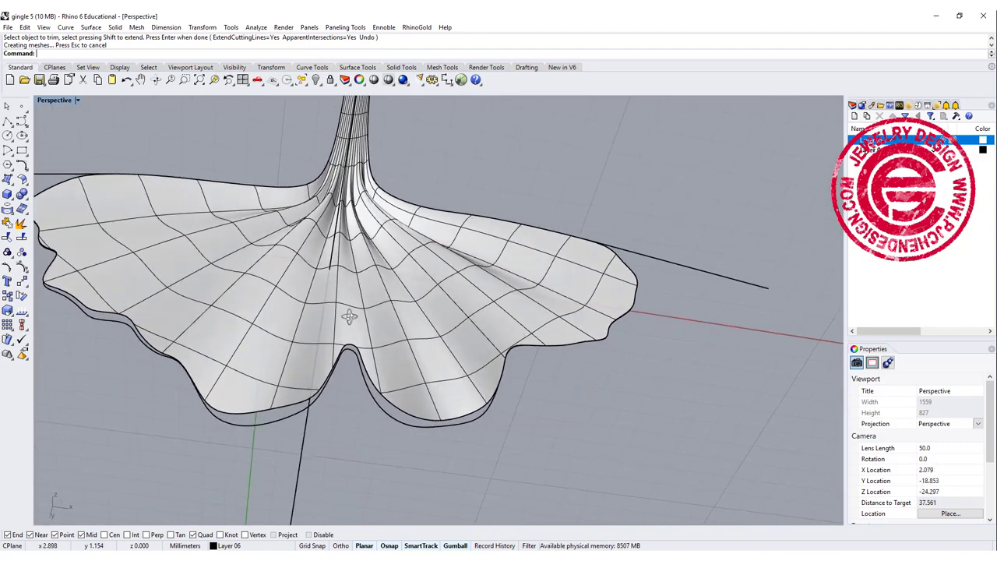
{"action": "left_click_drag", "start_coordinate": [350, 316], "coordinate": [312, 358]}
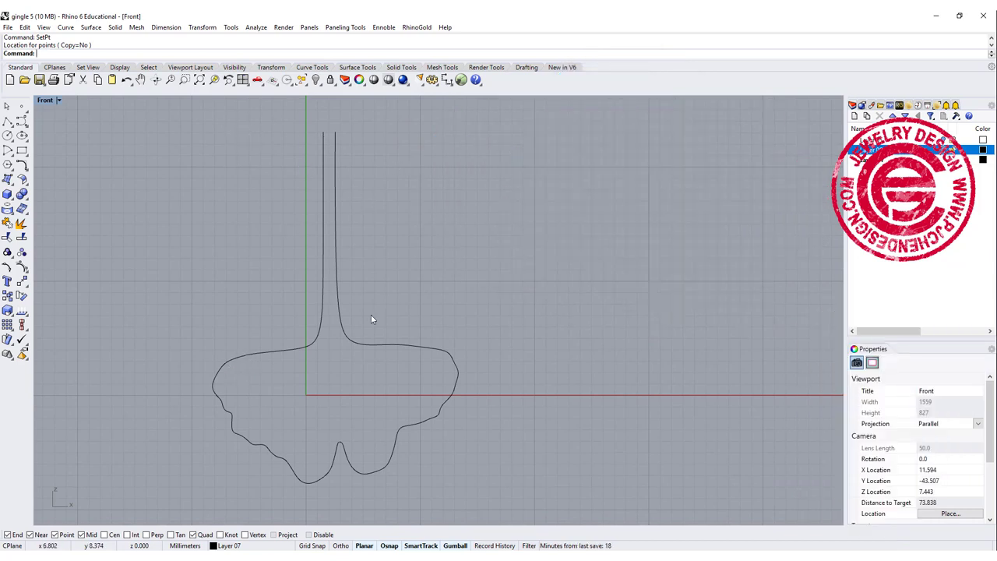
{"action": "mouse_move", "coordinate": [440, 358]}
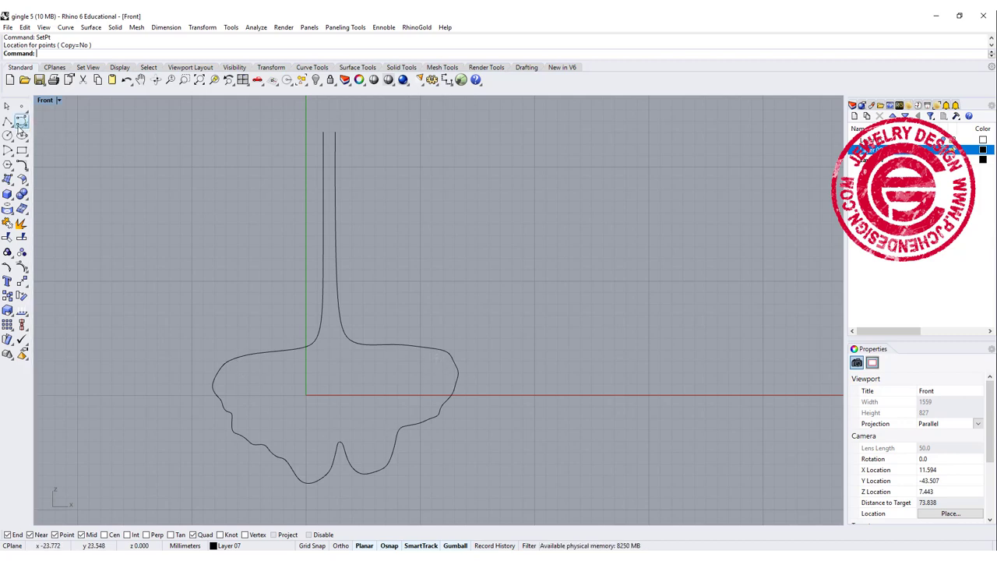
{"action": "mouse_move", "coordinate": [10, 164]}
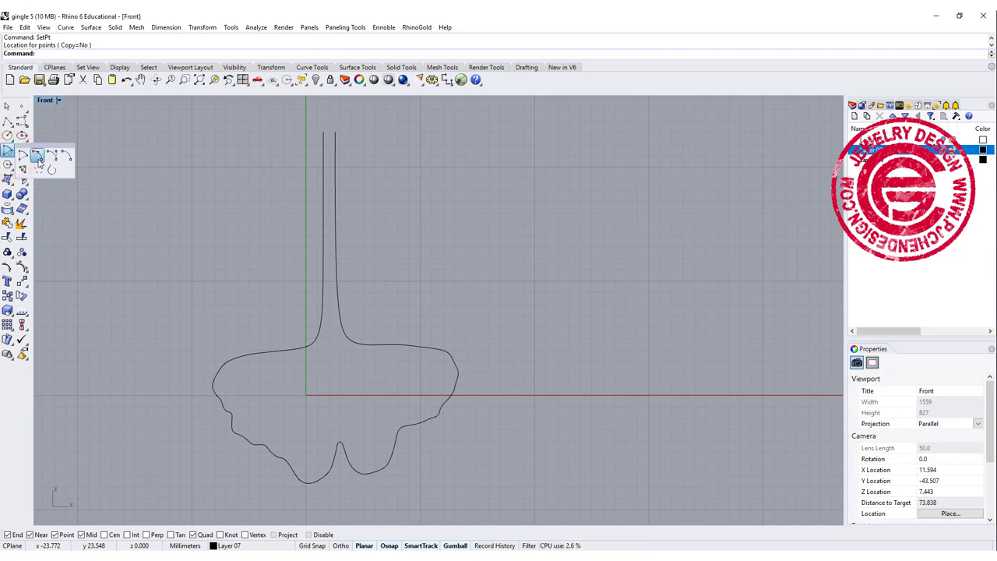
Step: Draw start-end-direction arcs capping the stem top and across the stem's side
{"action": "left_click", "coordinate": [37, 154]}
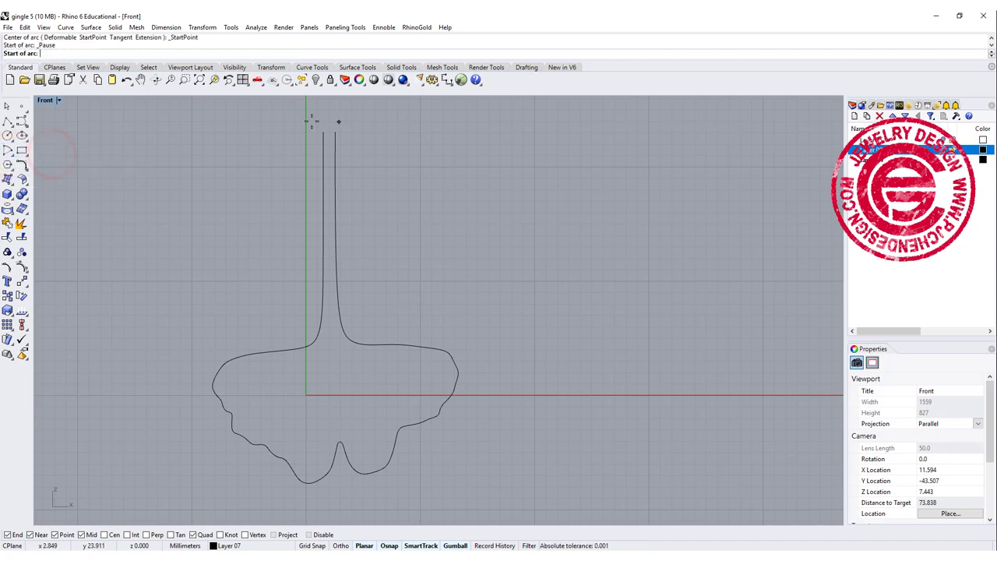
{"action": "left_click", "coordinate": [319, 131]}
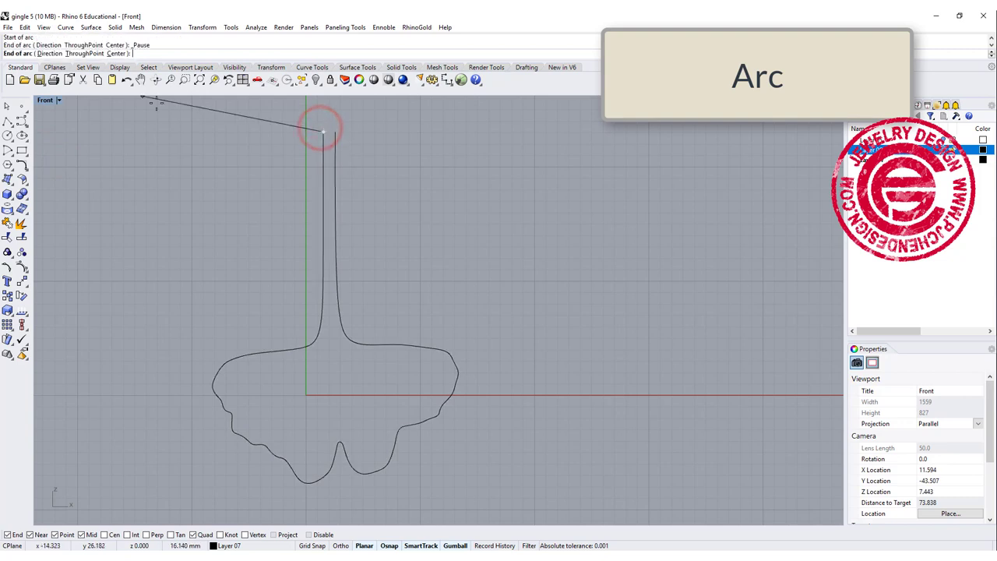
{"action": "left_click", "coordinate": [335, 136]}
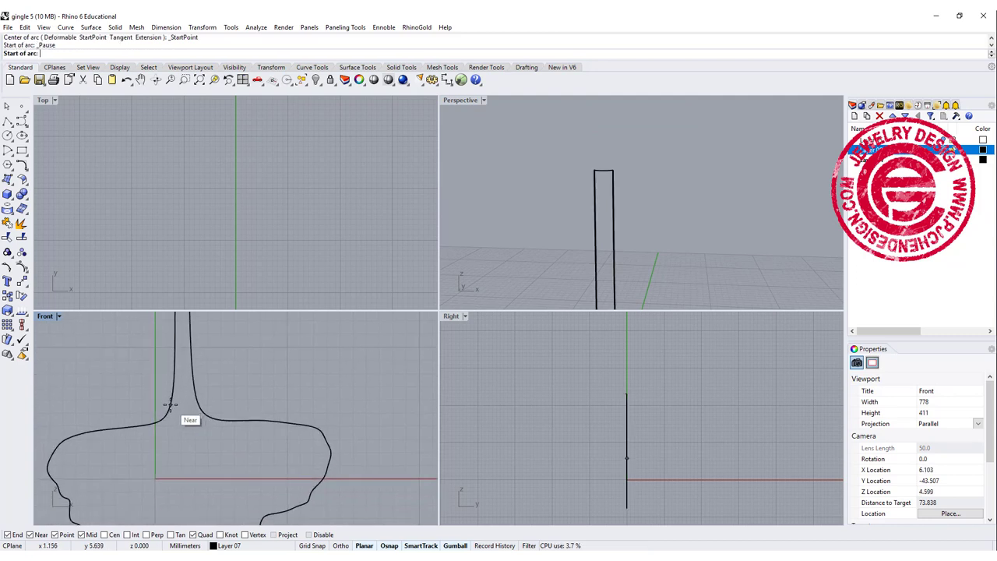
{"action": "left_click", "coordinate": [170, 391]}
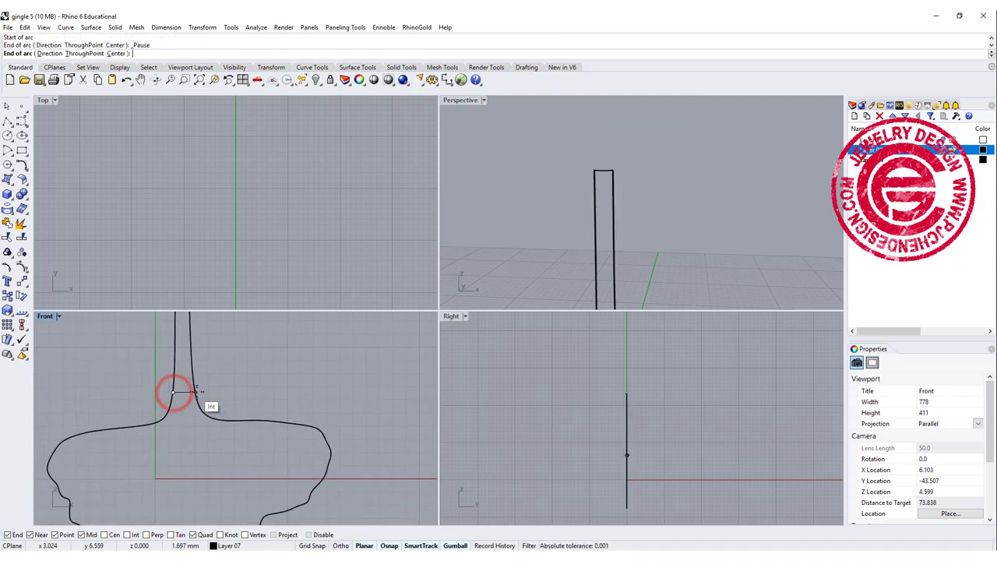
{"action": "left_click", "coordinate": [173, 393]}
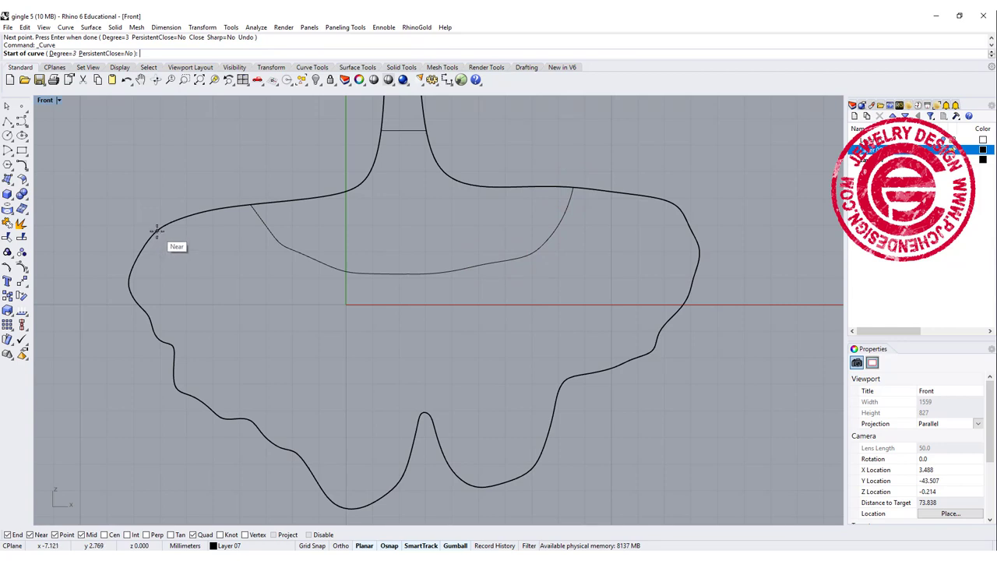
Step: Draw a control point curve from the leaf's left edge, dipping down, to the right edge
{"action": "left_click", "coordinate": [159, 231]}
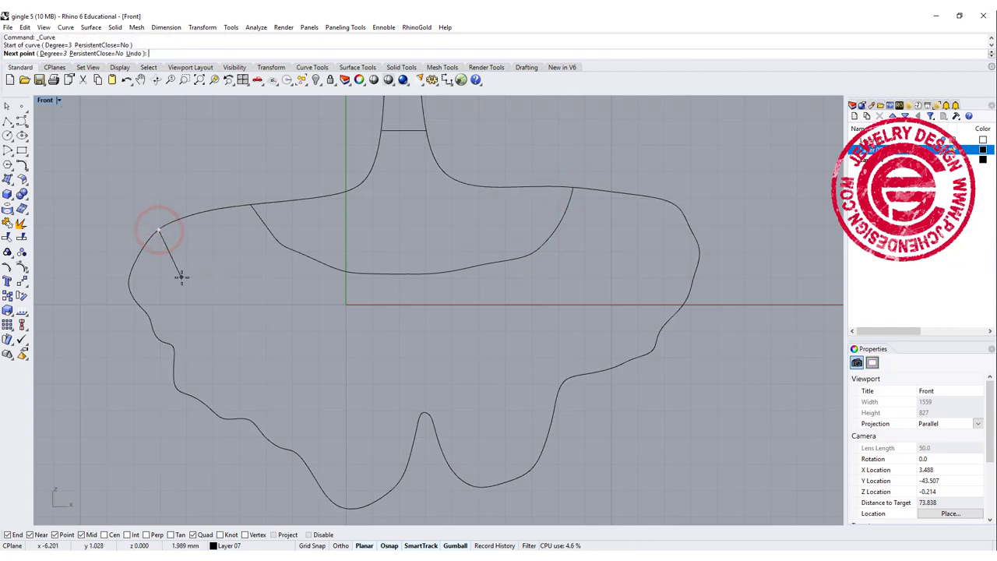
{"action": "left_click", "coordinate": [336, 353]}
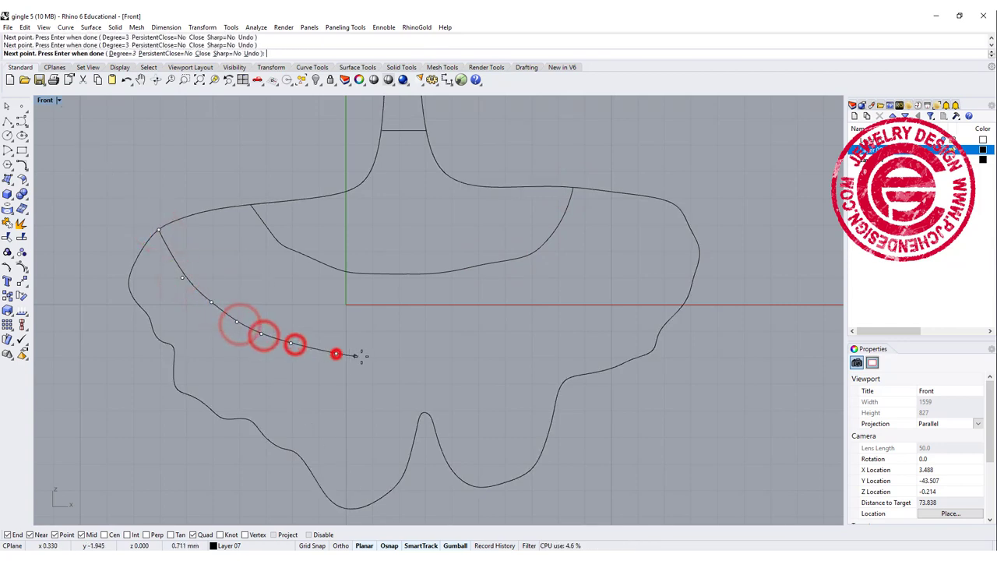
{"action": "left_click", "coordinate": [595, 302]}
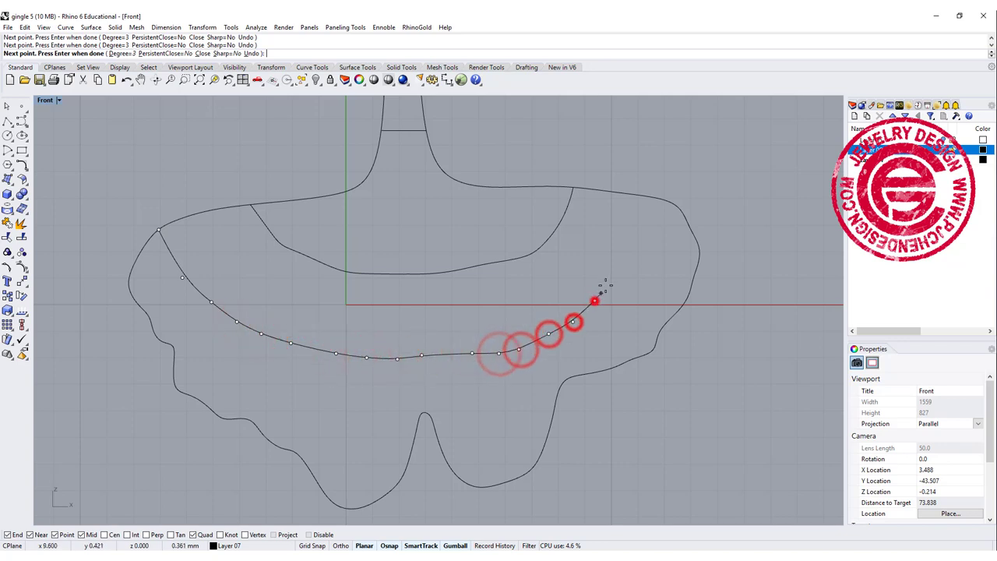
{"action": "left_click", "coordinate": [639, 218]}
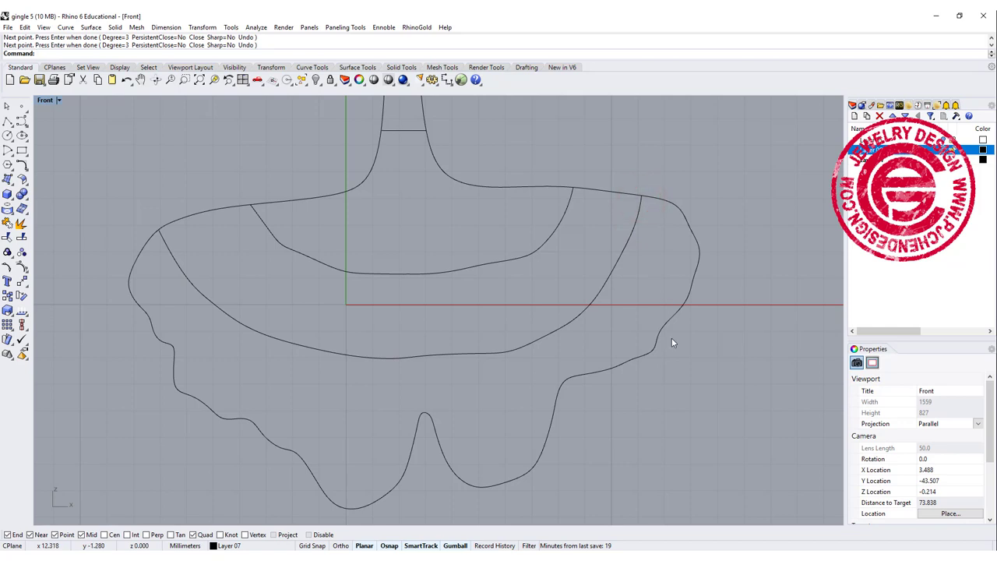
Step: Split the leaf outline with the new curves and select its wavy lower pieces
{"action": "left_click", "coordinate": [657, 349]}
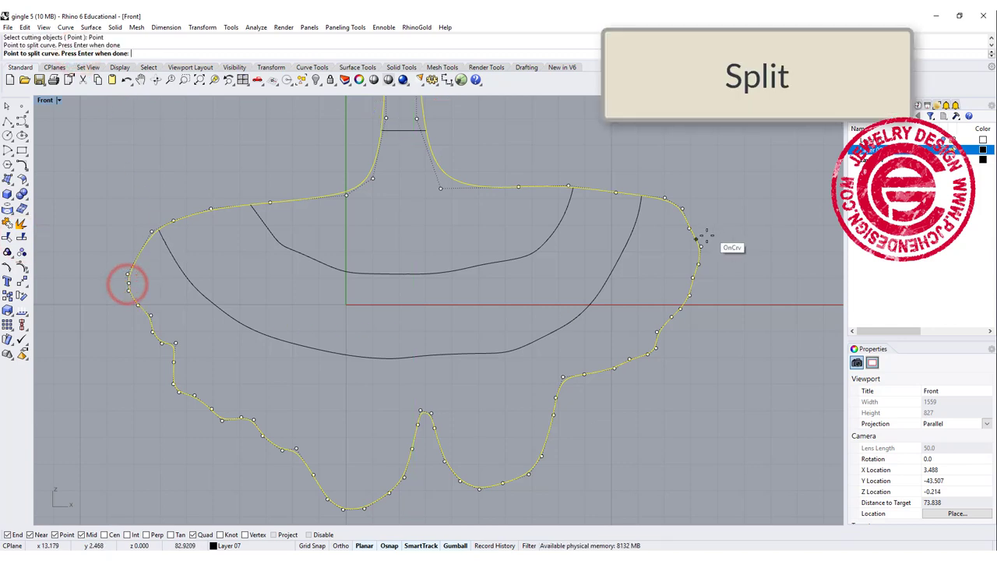
{"action": "mouse_move", "coordinate": [695, 236]}
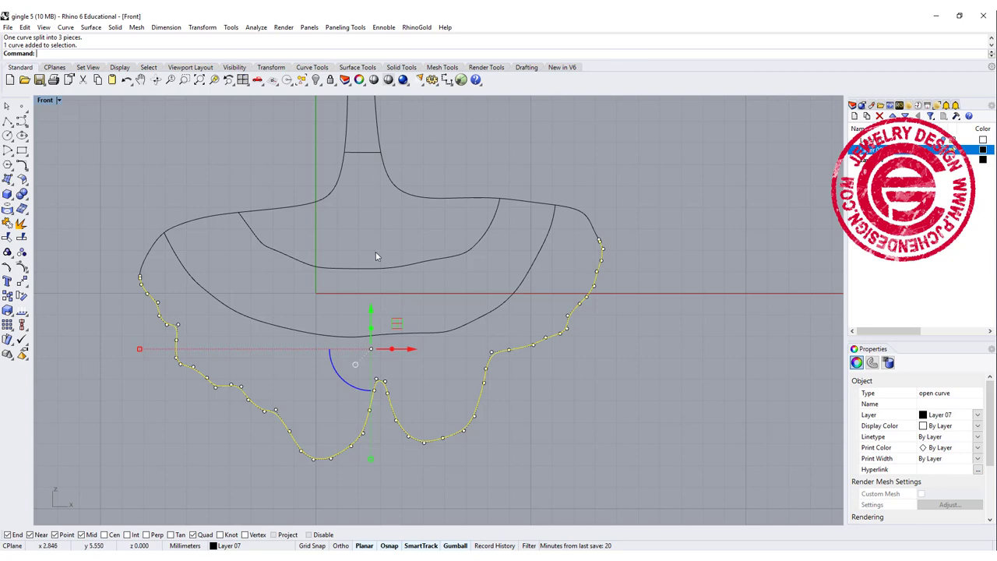
{"action": "mouse_move", "coordinate": [432, 338]}
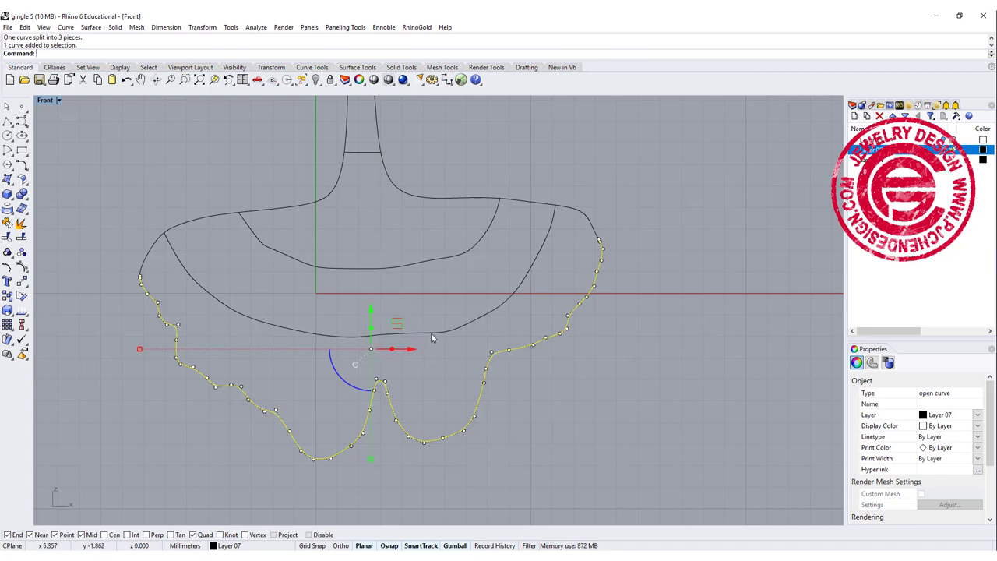
{"action": "left_click", "coordinate": [483, 390]}
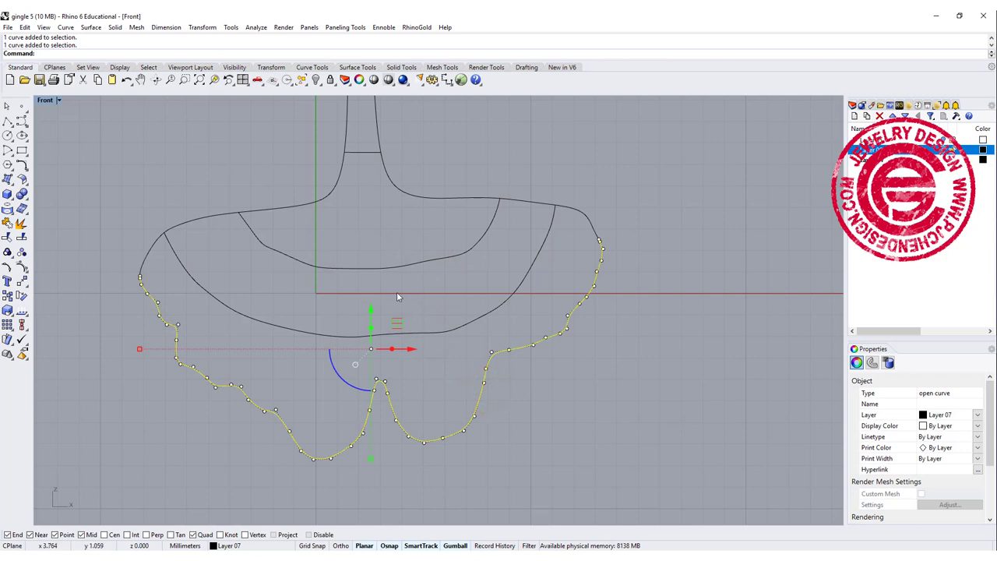
{"action": "mouse_move", "coordinate": [503, 405]}
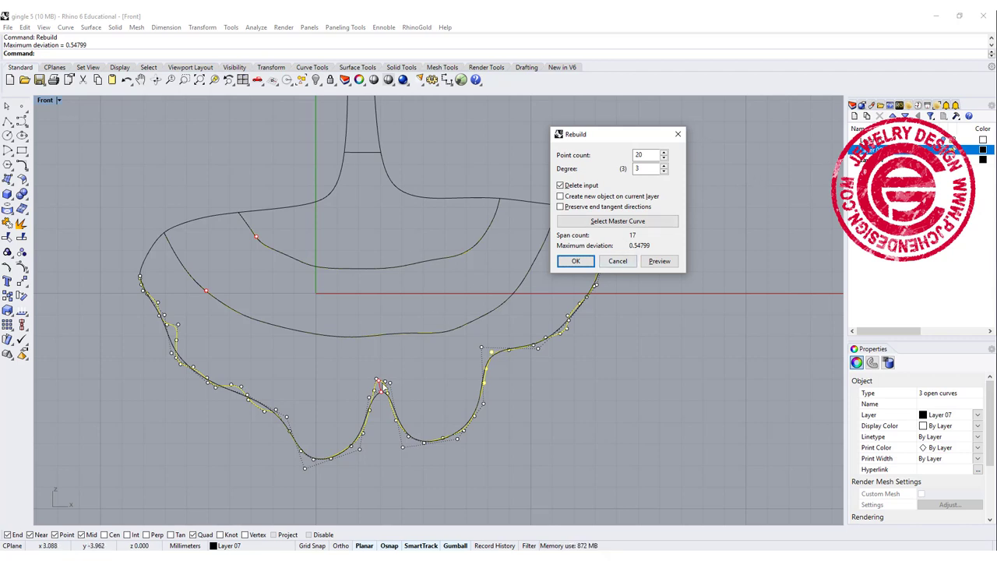
{"action": "mouse_move", "coordinate": [368, 399]}
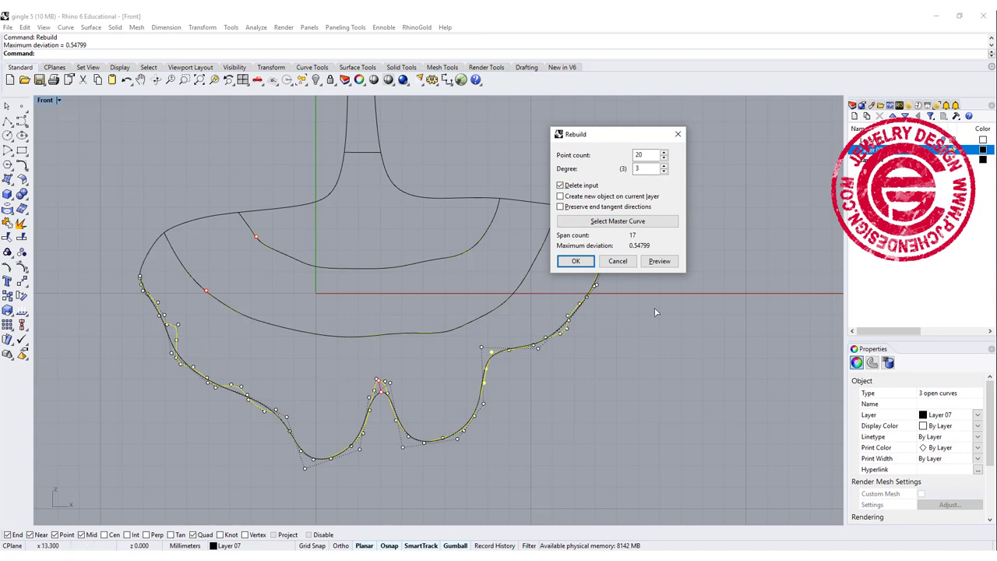
Step: Rebuild the three outline pieces to 20 points, degree 3, deleting the input
{"action": "left_click", "coordinate": [576, 261]}
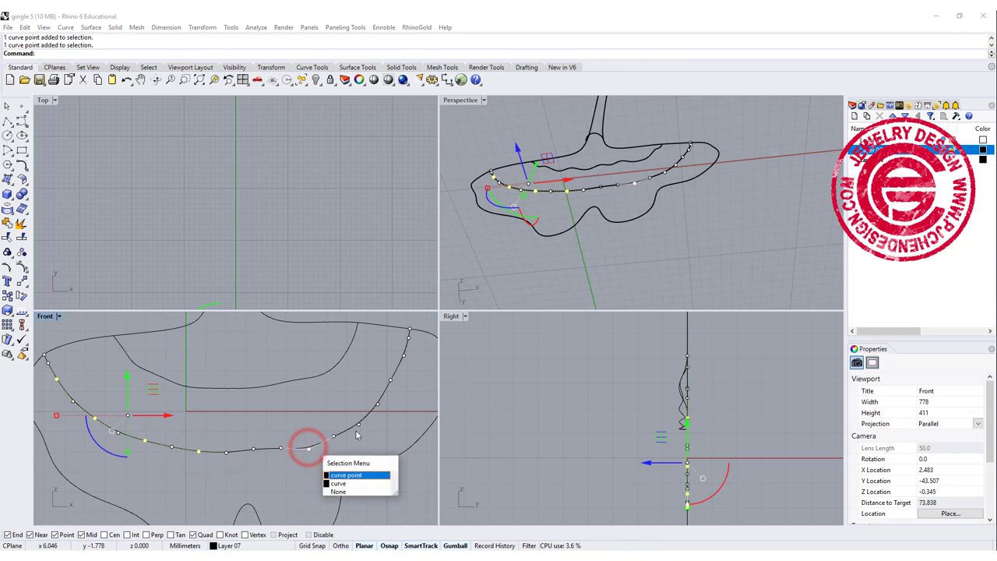
Step: Reshape outline and stem-top control points with the gumball in the Front and Right views
{"action": "left_click", "coordinate": [346, 474]}
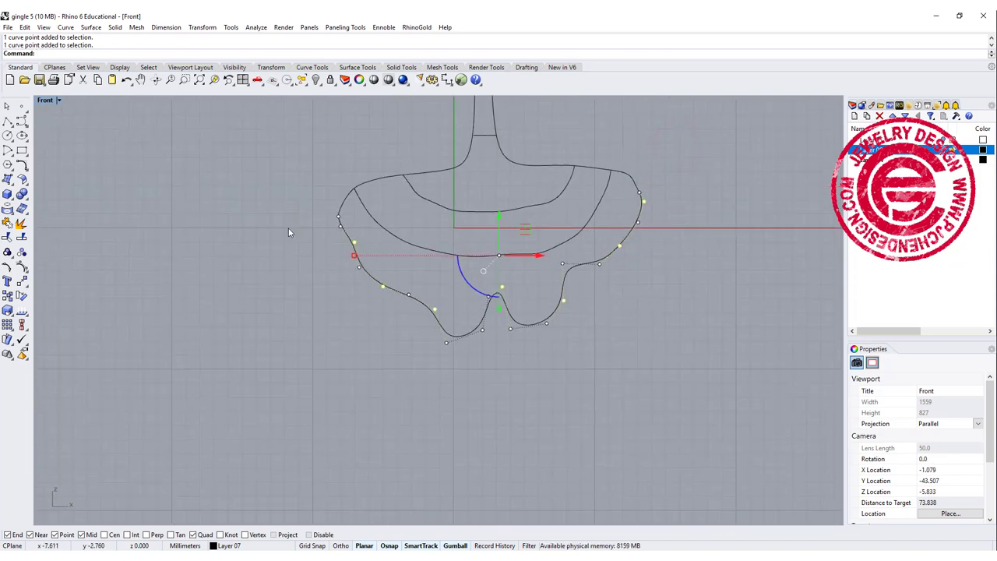
{"action": "left_click", "coordinate": [45, 100]}
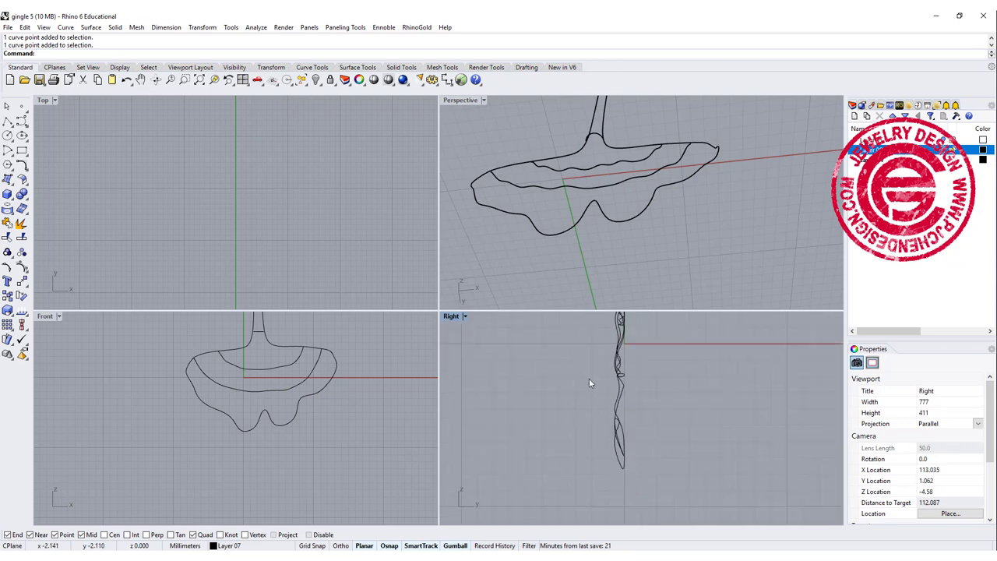
{"action": "left_click", "coordinate": [595, 346]}
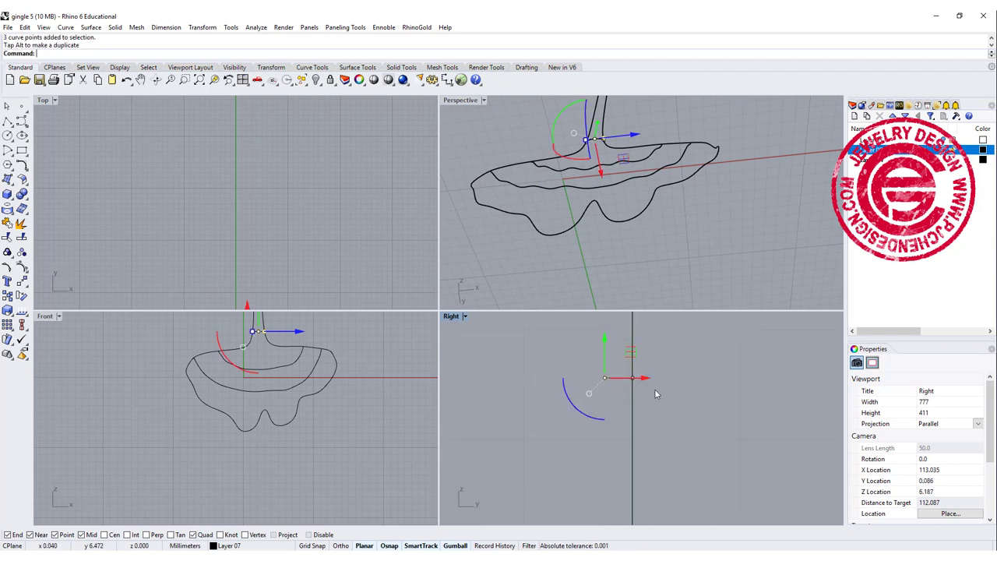
{"action": "double_click", "coordinate": [460, 100]}
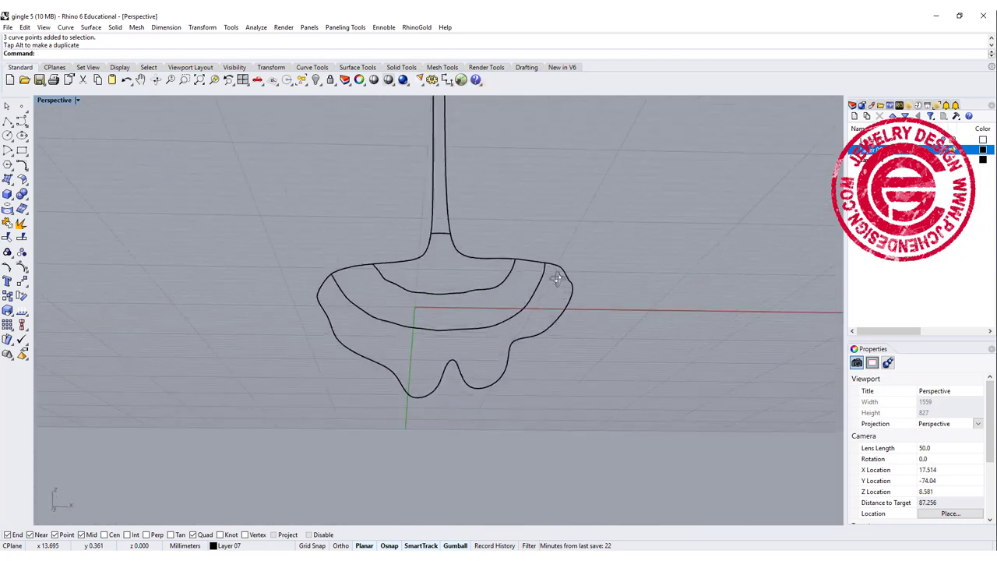
Step: Sweep 2 Rails through the leaf rails and cross-section curves with Maintain height on
{"action": "left_click_drag", "start_coordinate": [557, 279], "coordinate": [514, 345]}
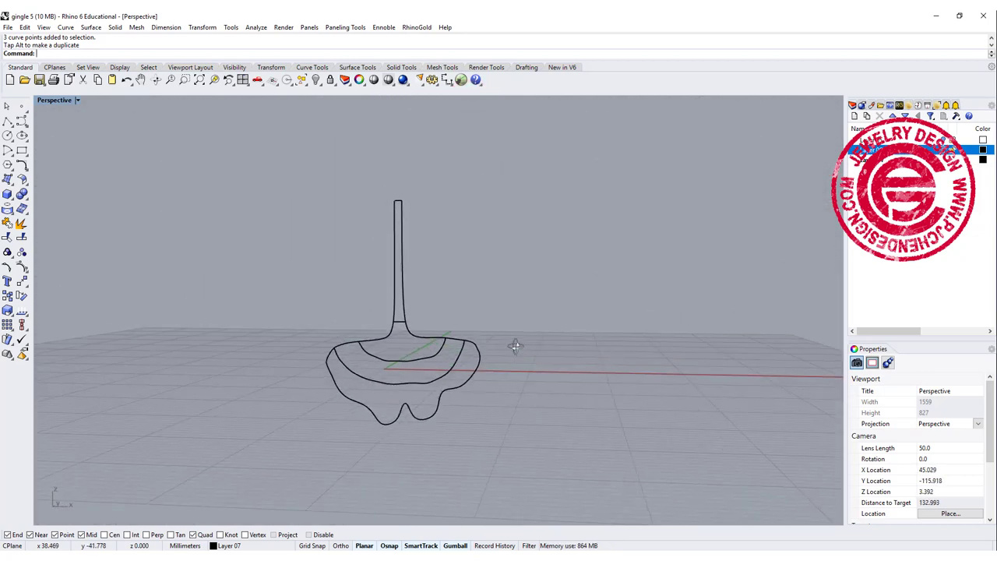
{"action": "left_click", "coordinate": [91, 27]}
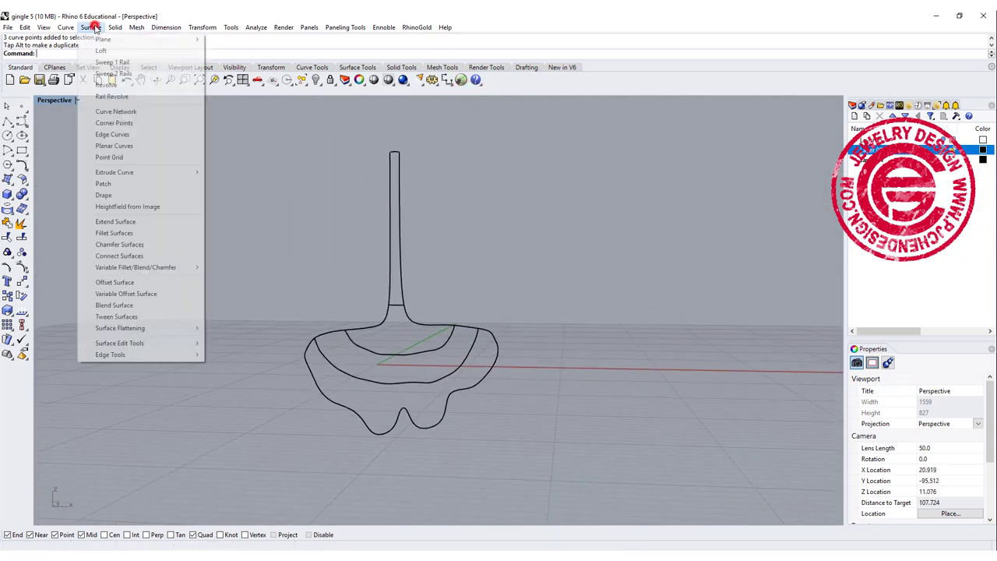
{"action": "left_click", "coordinate": [112, 73]}
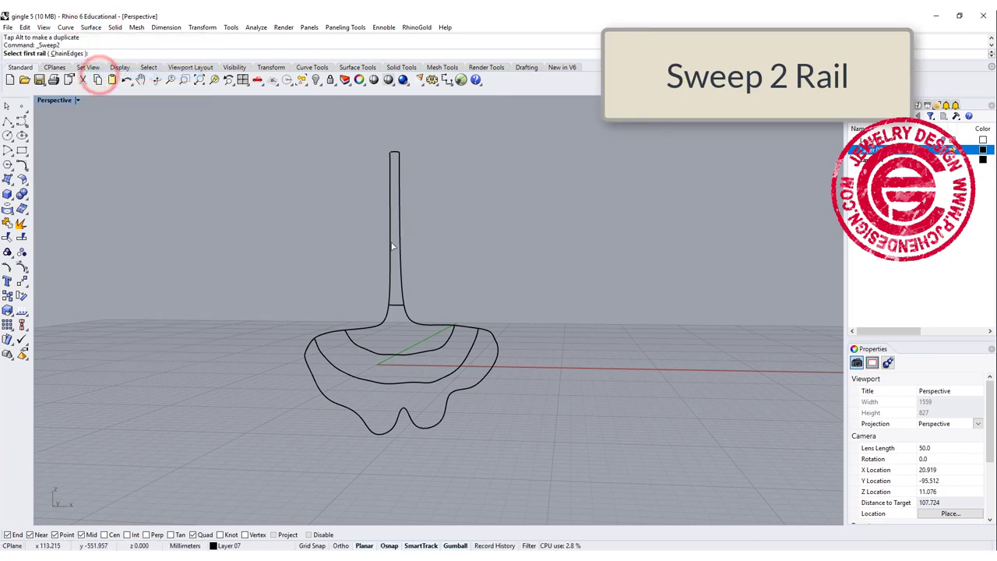
{"action": "left_click", "coordinate": [400, 247]}
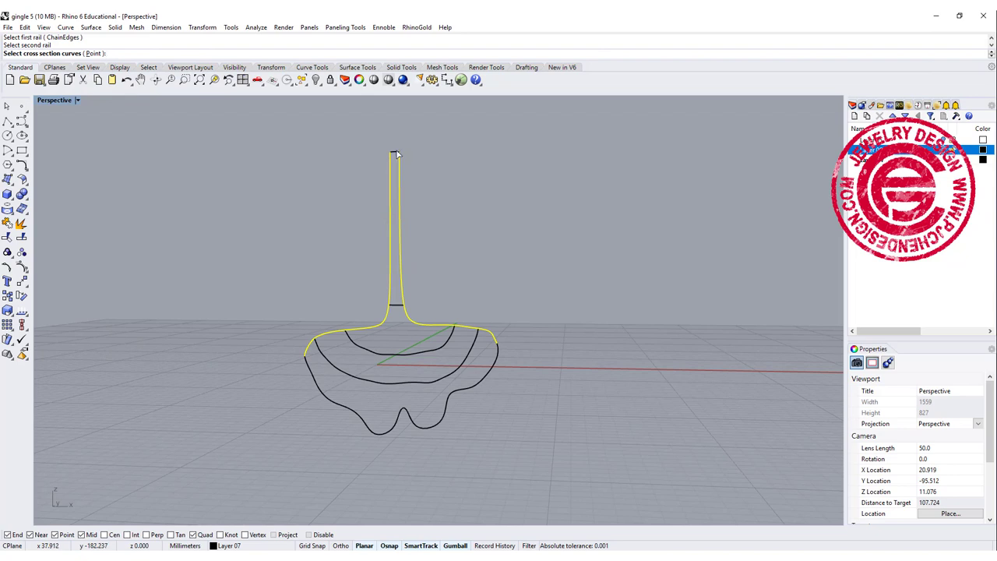
{"action": "left_click", "coordinate": [402, 352]}
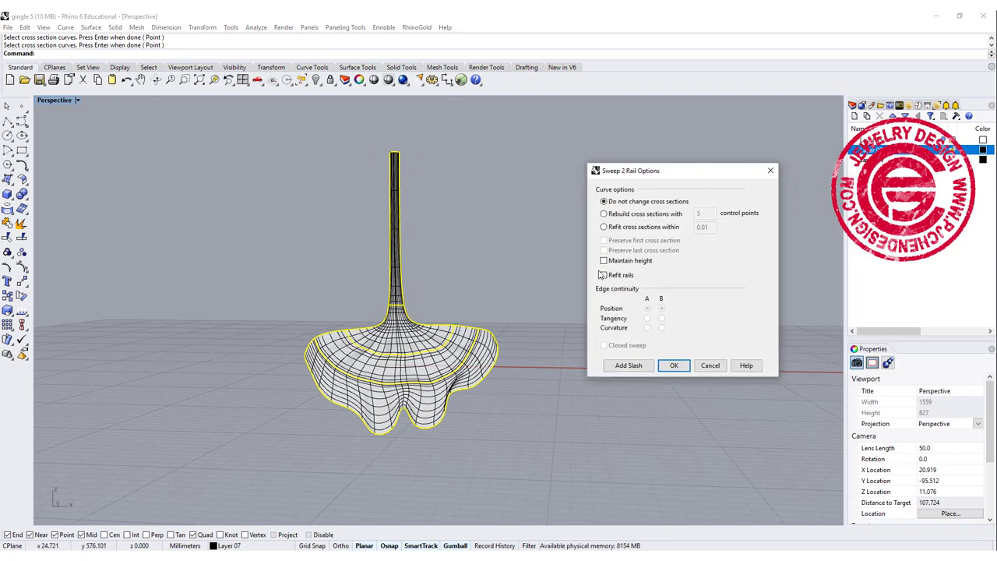
{"action": "left_click", "coordinate": [604, 260]}
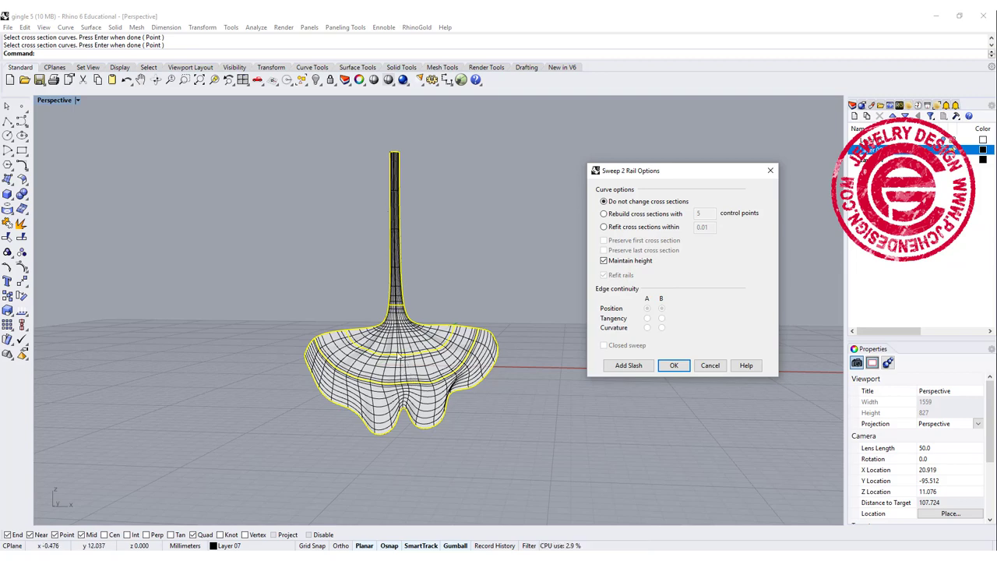
{"action": "left_click", "coordinate": [674, 365]}
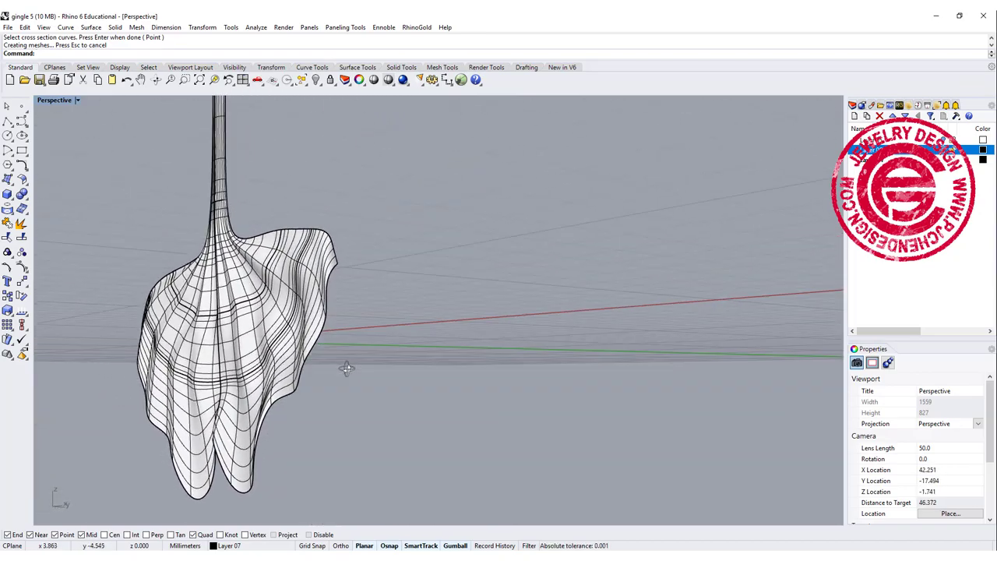
Step: Orbit Perspective to inspect the surface crease, then restore the four-viewport layout
{"action": "left_click_drag", "start_coordinate": [347, 368], "coordinate": [405, 370]}
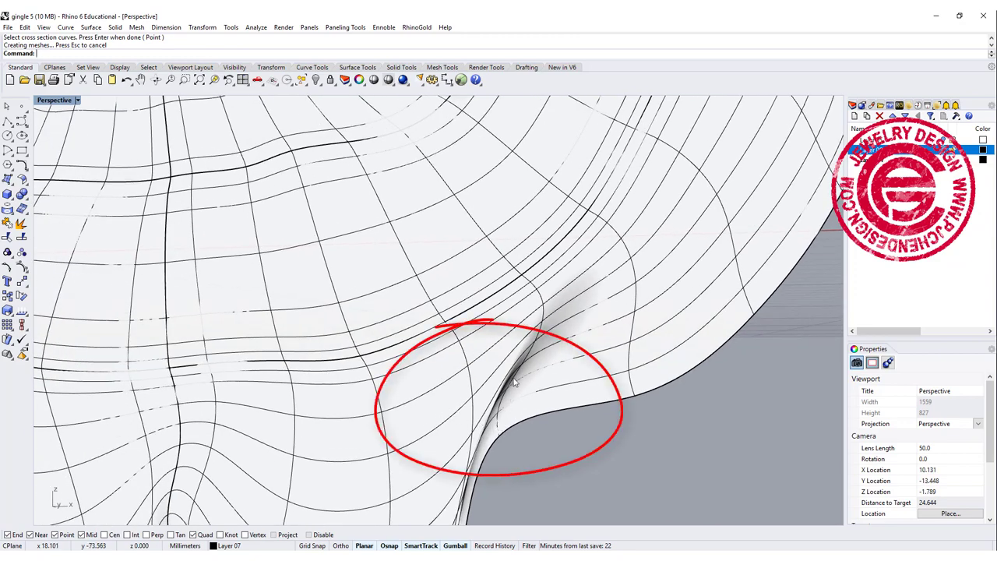
{"action": "mouse_move", "coordinate": [489, 423]}
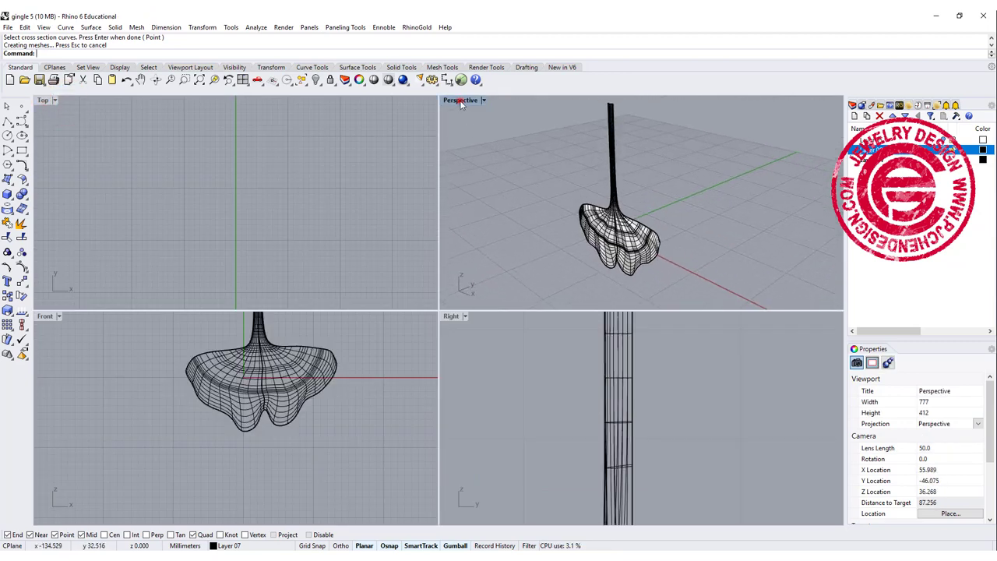
{"action": "double_click", "coordinate": [460, 99]}
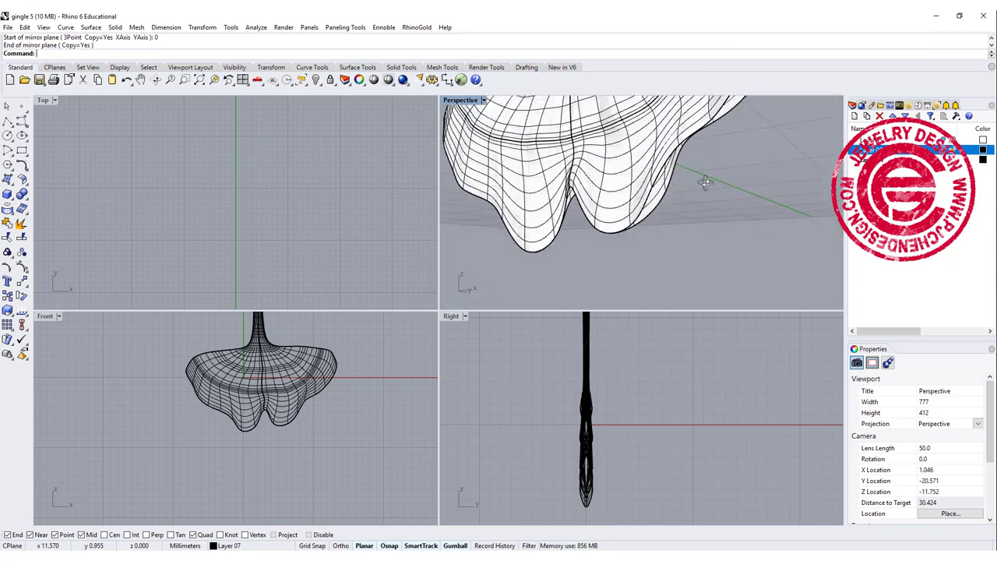
Step: Select the wavy leaf outline curve in Front view via the Selection Menu
{"action": "left_click", "coordinate": [319, 391]}
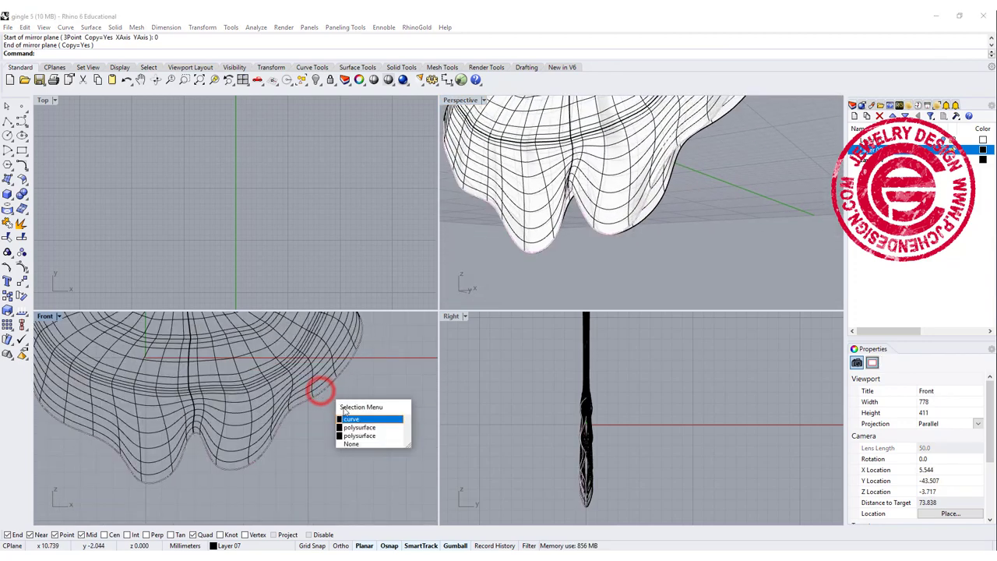
{"action": "left_click", "coordinate": [351, 418]}
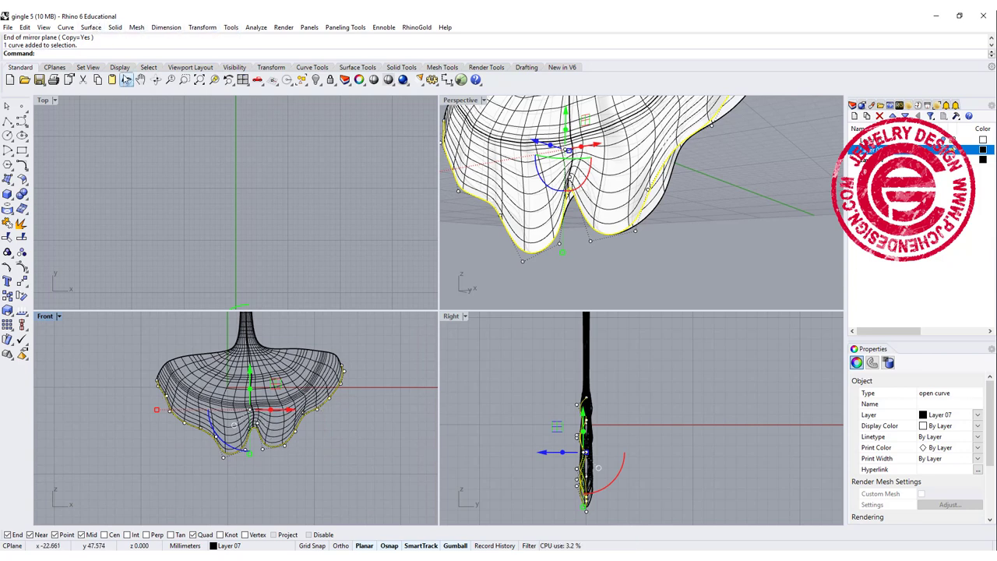
Step: Extrude the outline straight into a strip and select the leaf polysurface in Right view
{"action": "left_click", "coordinate": [90, 27]}
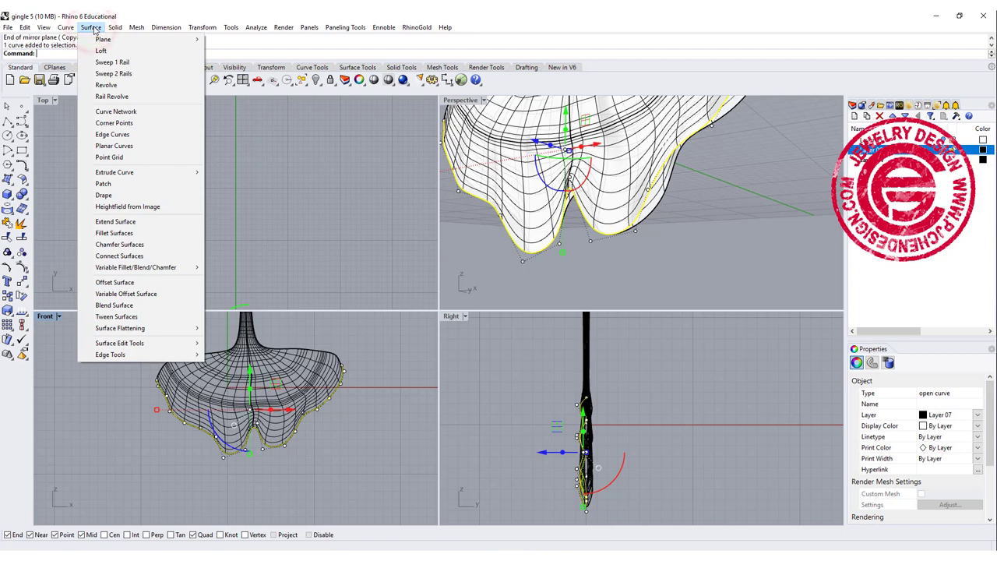
{"action": "mouse_move", "coordinate": [115, 172]}
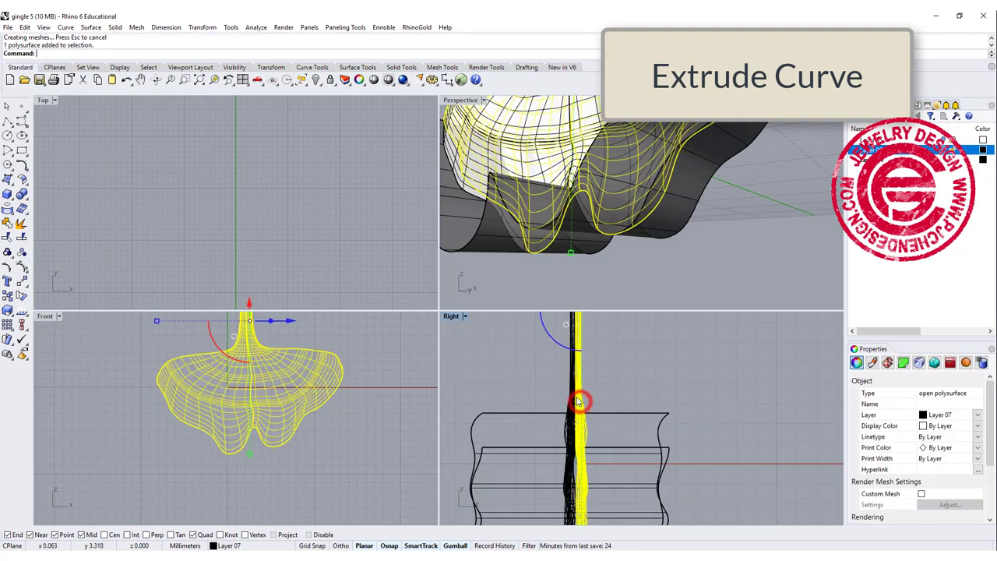
{"action": "left_click", "coordinate": [578, 401]}
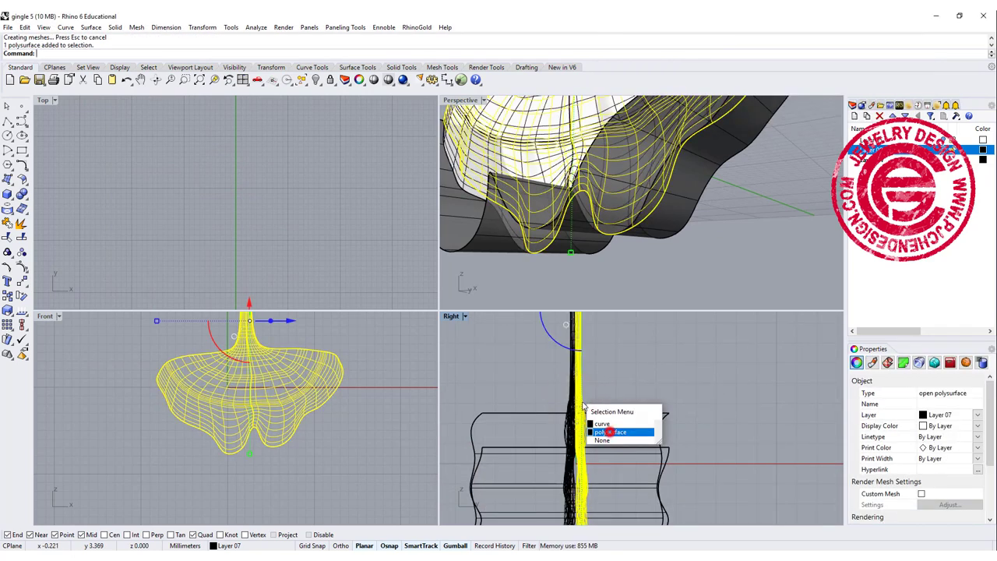
{"action": "left_click", "coordinate": [615, 431]}
{"action": "type", "text": "Cap"}
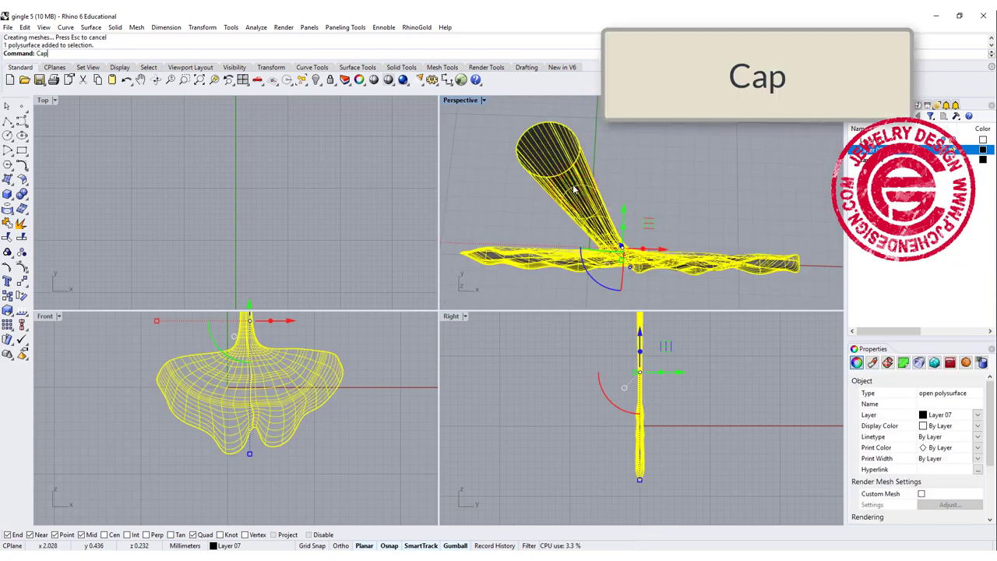
Step: Cap the leaf polysurface into a solid and orbit to review both earrings
{"action": "key", "text": "enter"}
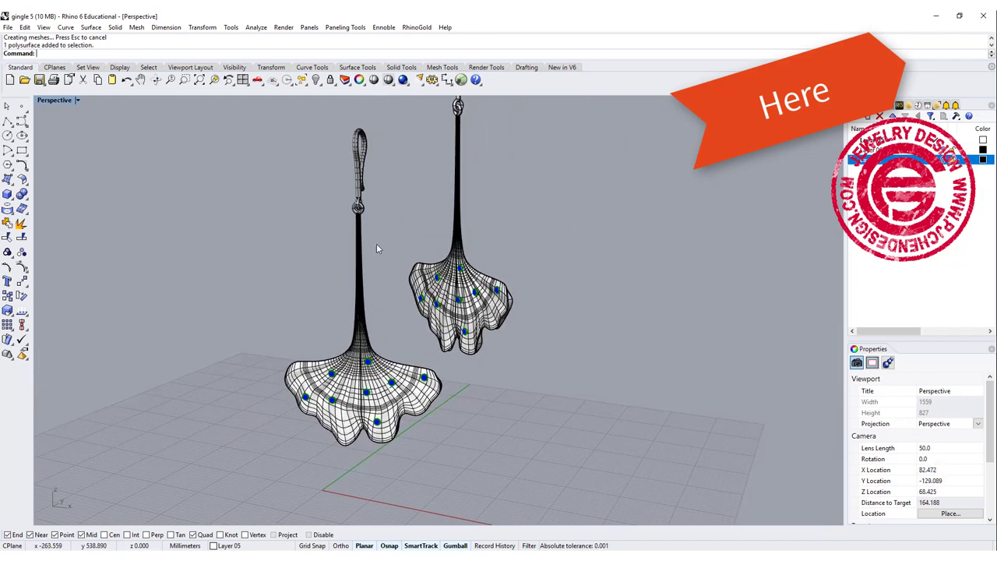
{"action": "left_click_drag", "start_coordinate": [378, 248], "coordinate": [512, 248]}
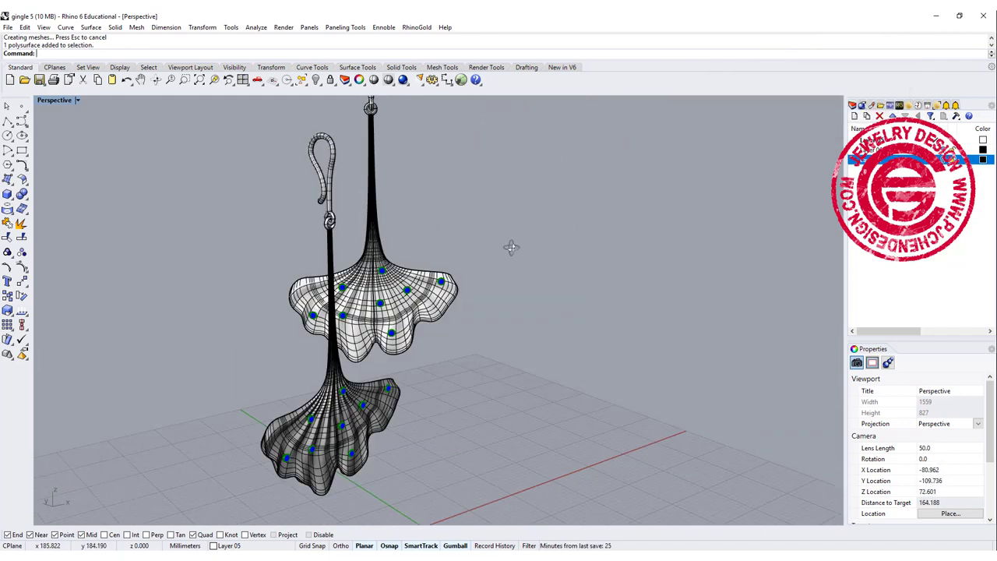